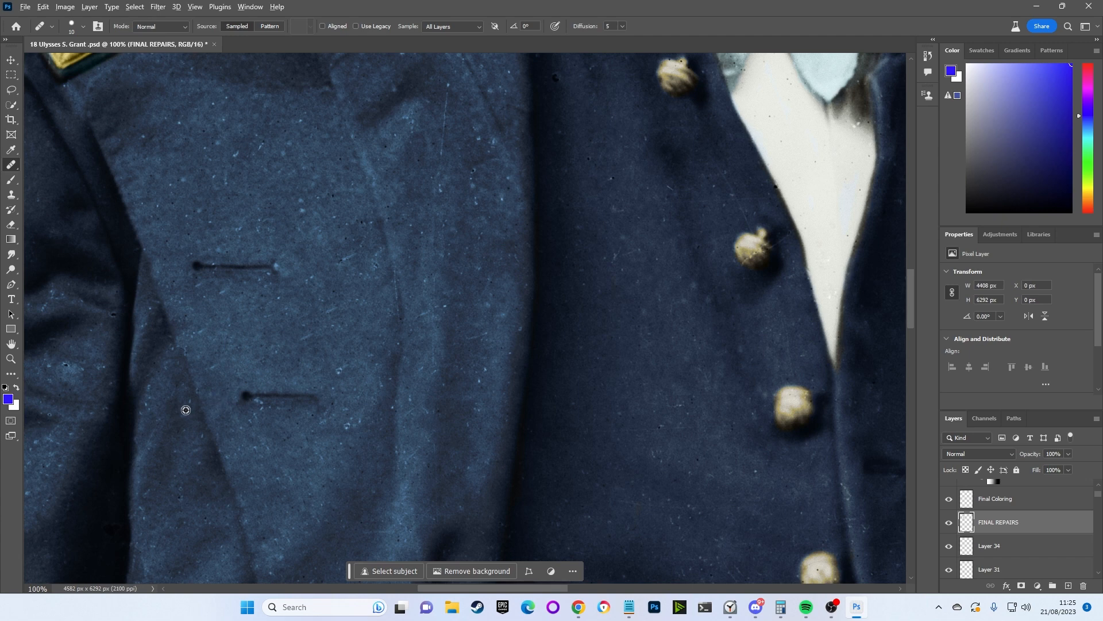
Spot-heal the specks on the coat chest and the grey background on FINAL REPAIRS
scroll("down", 3)
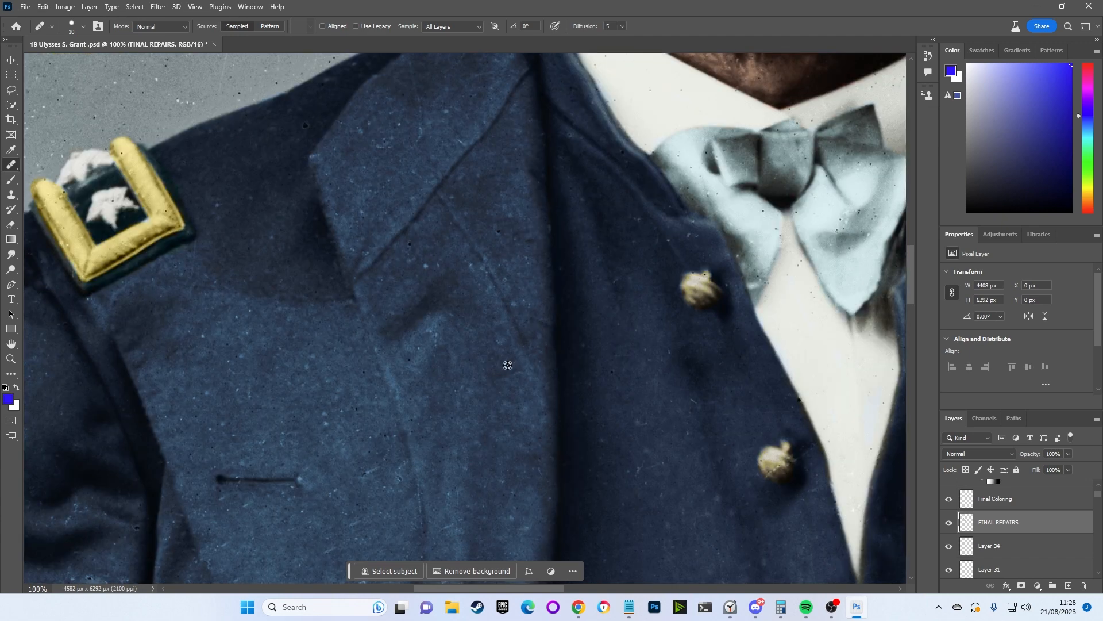
mouse_move(655, 230)
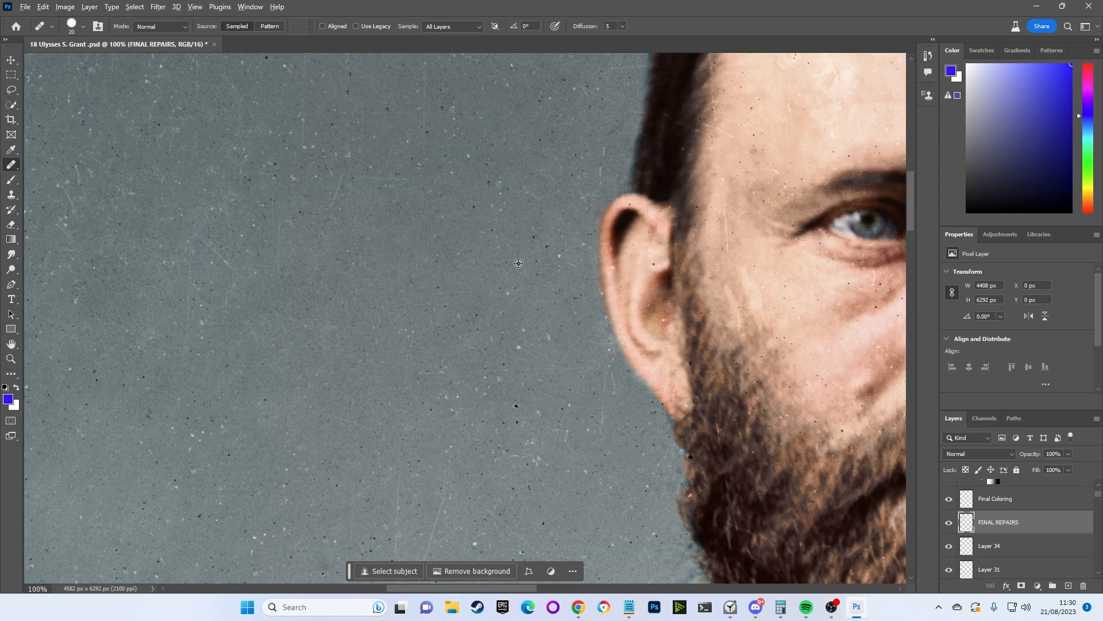
mouse_move(653, 263)
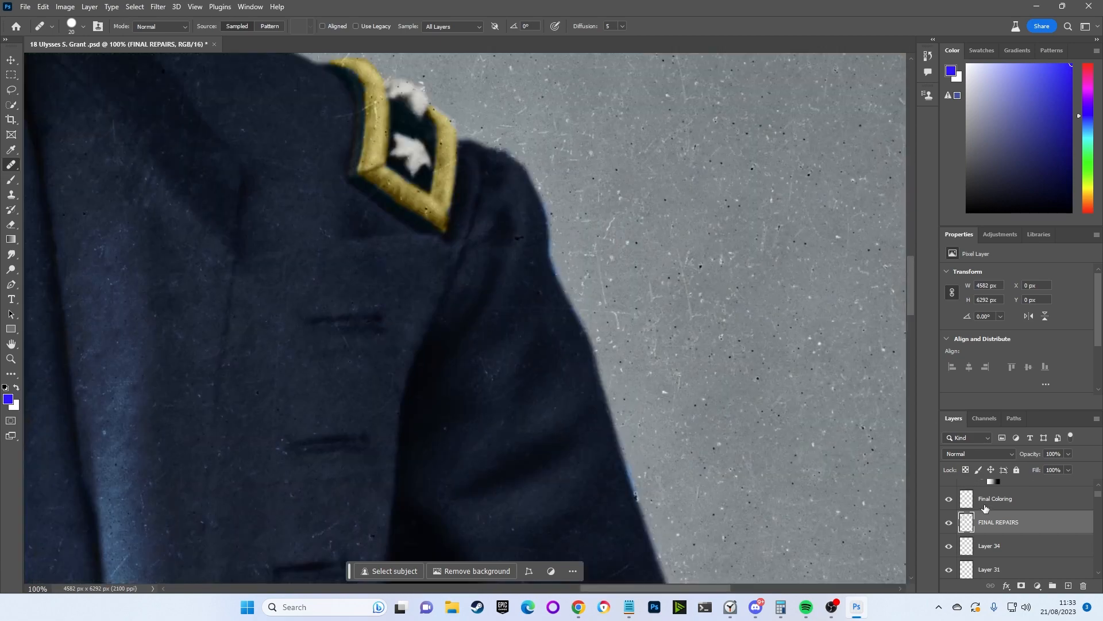
left_click(995, 498)
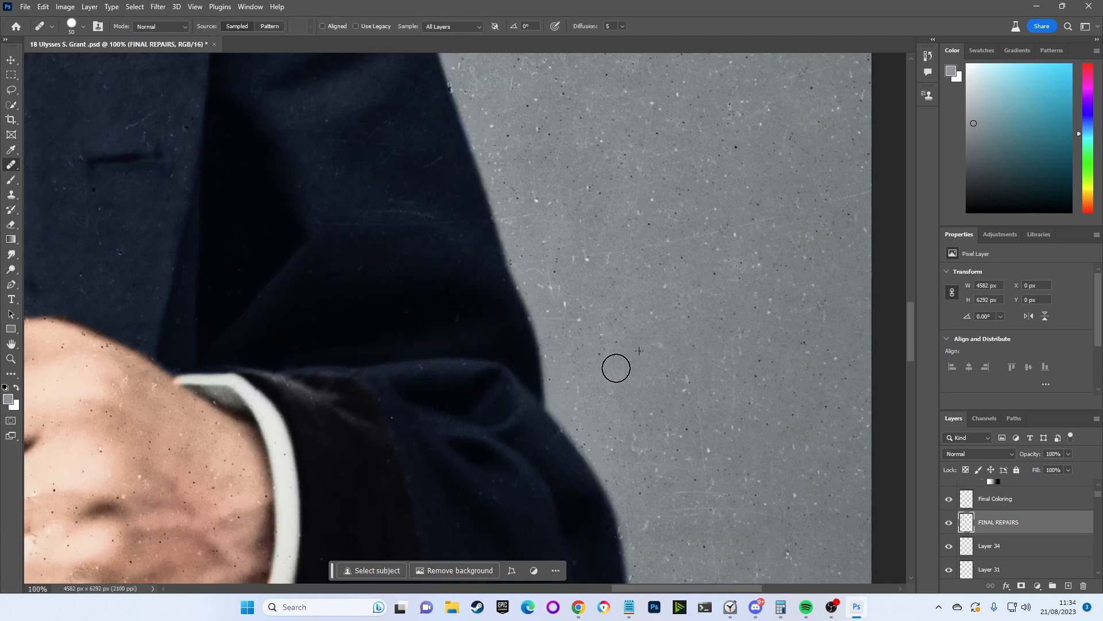
mouse_move(635, 311)
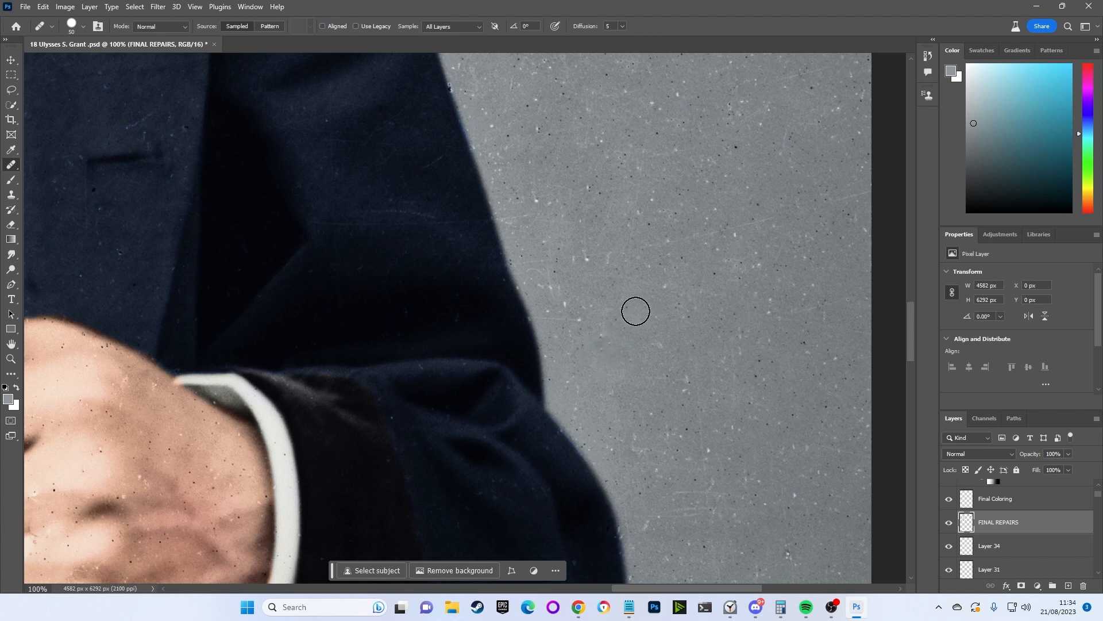
left_click(995, 499)
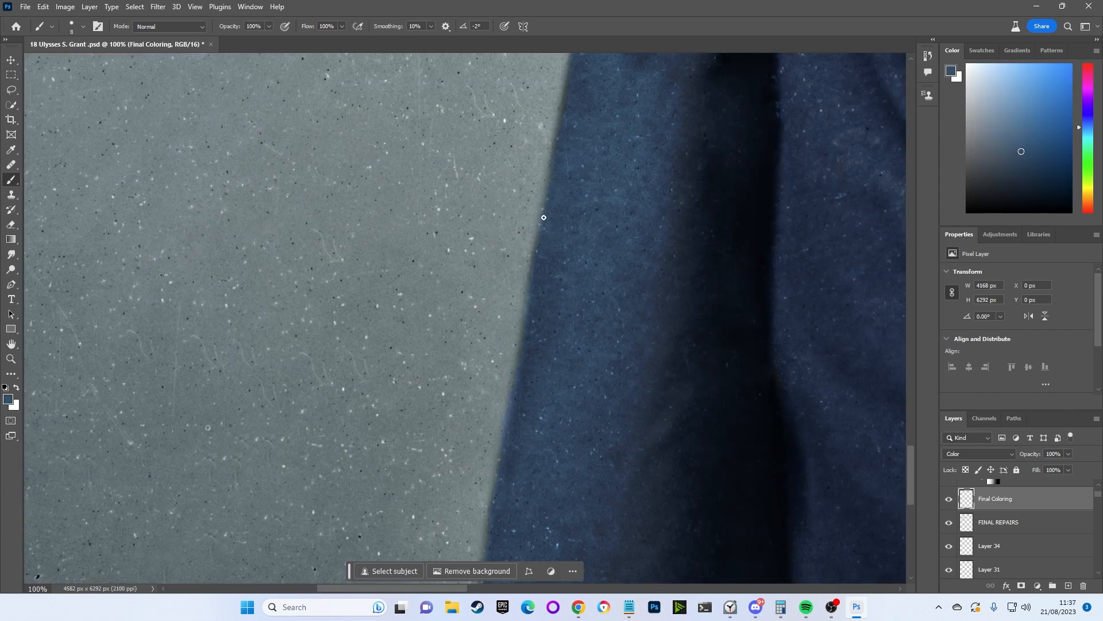
Blur the blue sleeve edge against the grey background on the Final Coloring layer
left_click(11, 255)
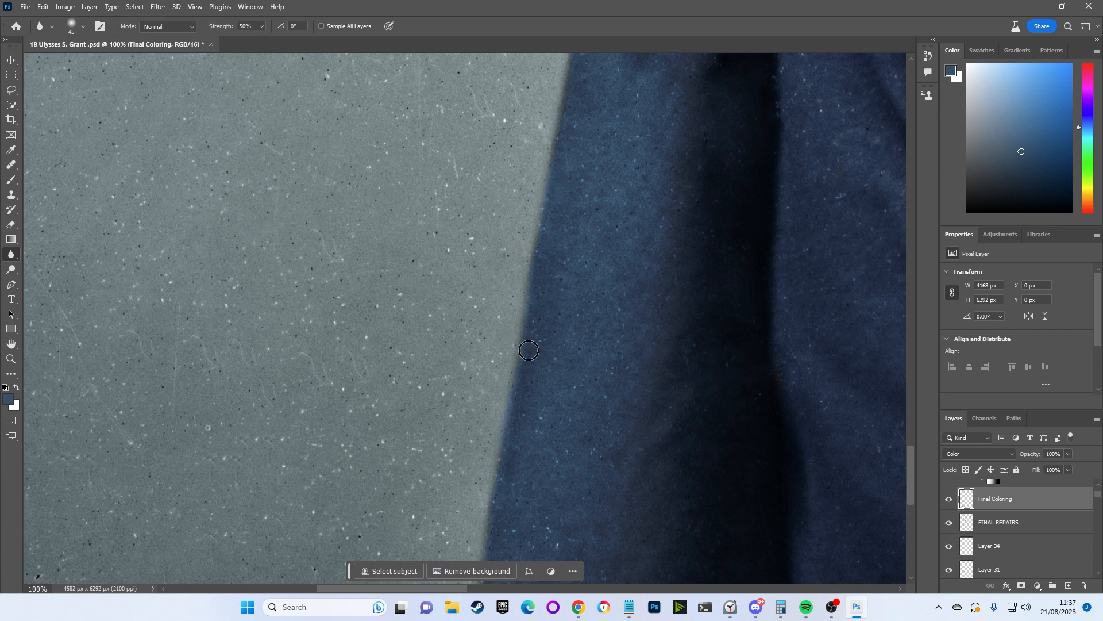
mouse_move(500, 392)
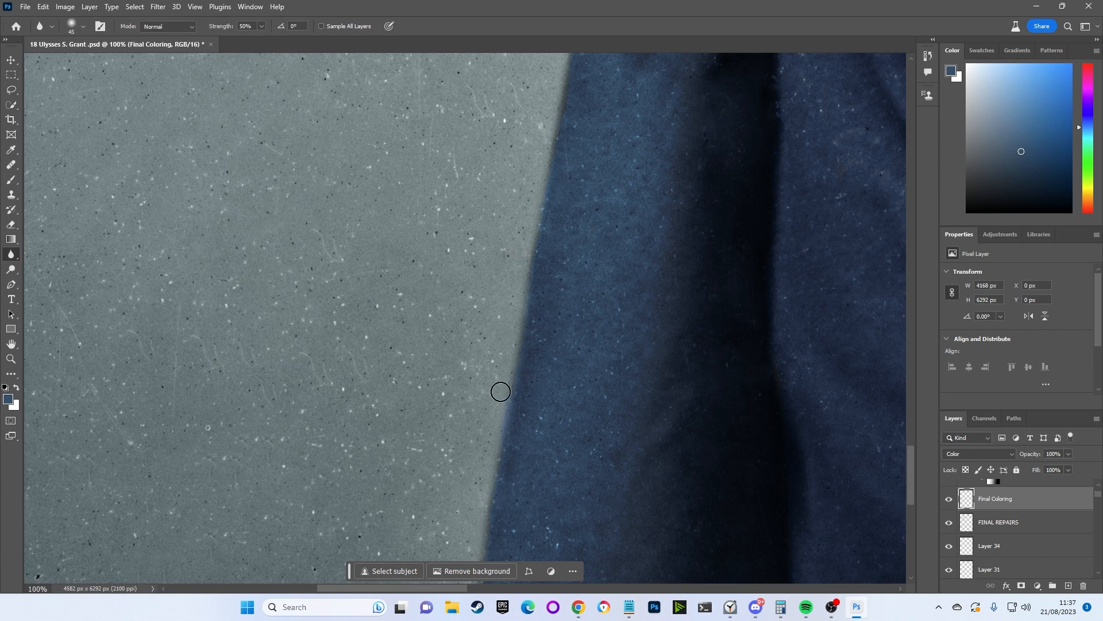
left_click(1000, 522)
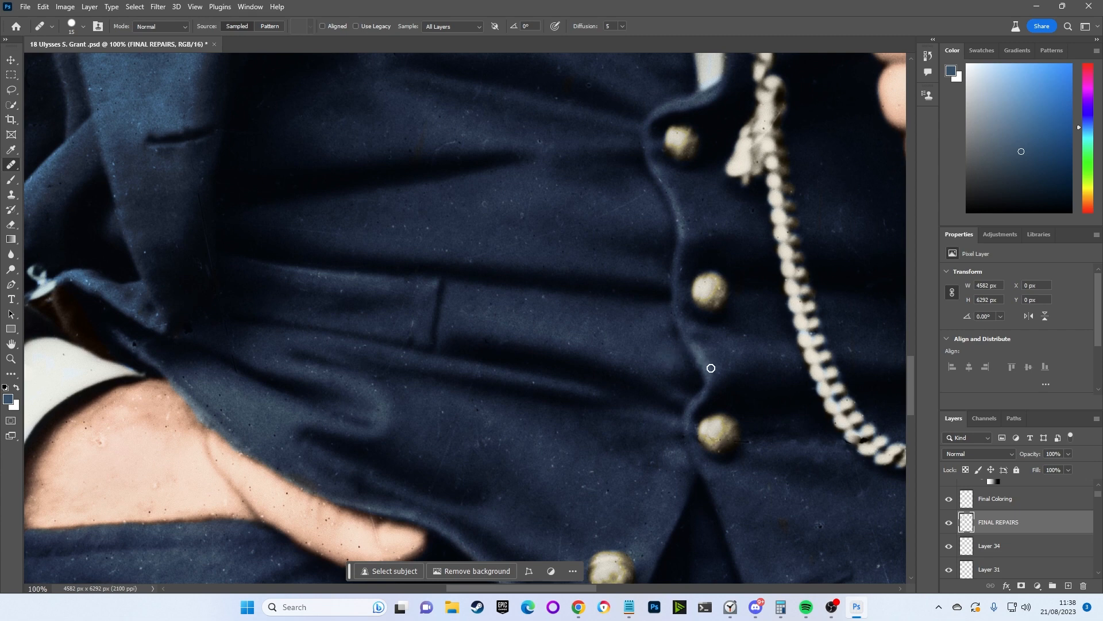
mouse_move(678, 351)
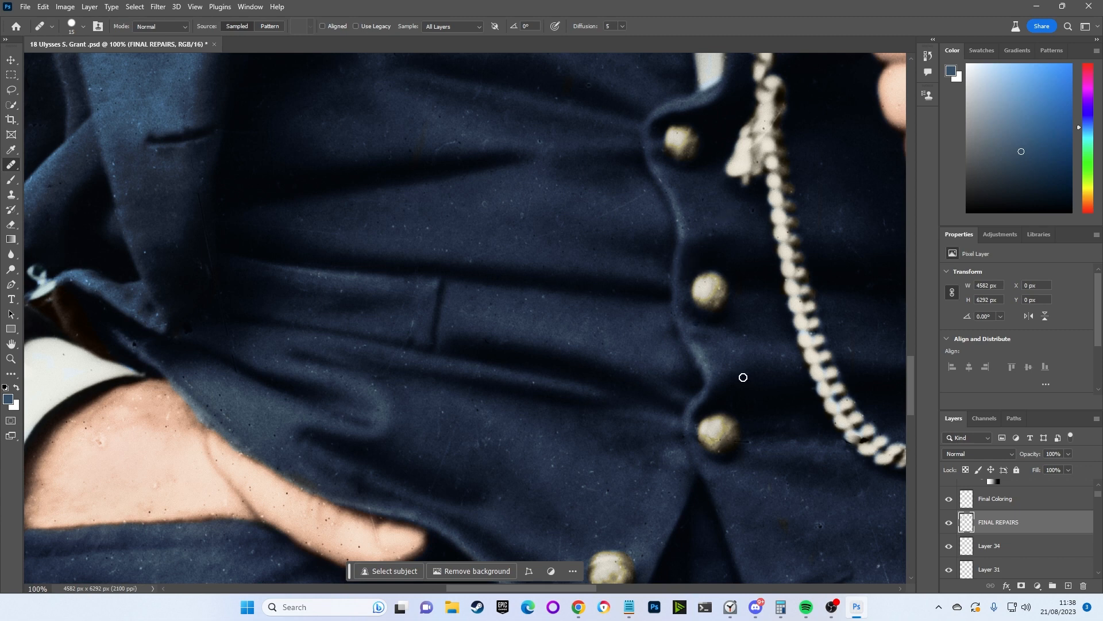
Reselect FINAL REPAIRS and spot-heal the dark speck beside the ear
left_click(995, 499)
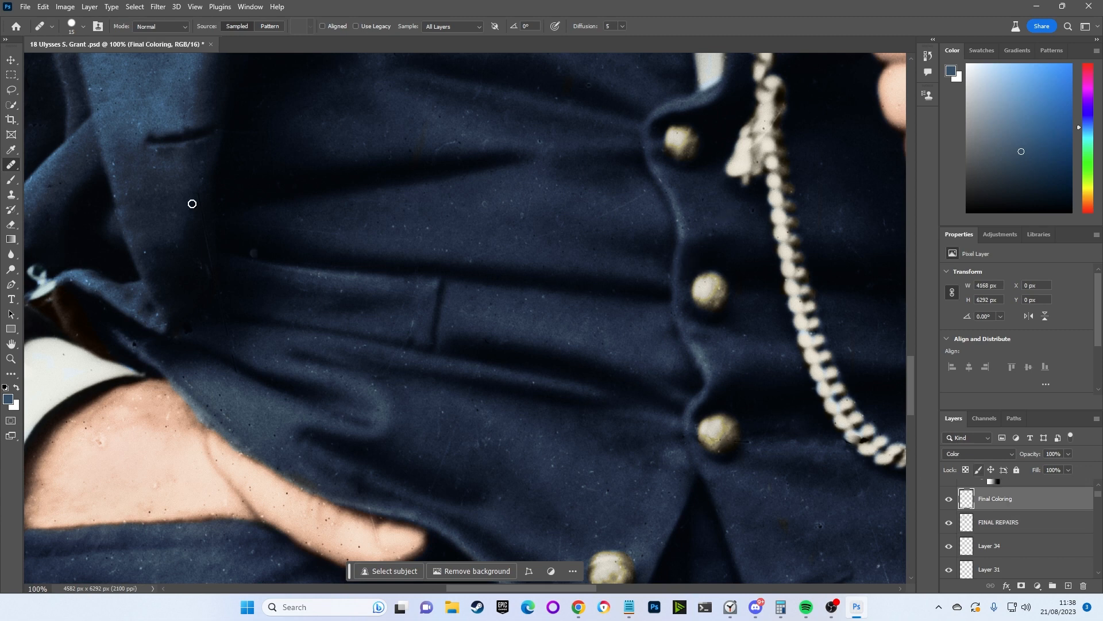
left_click(999, 521)
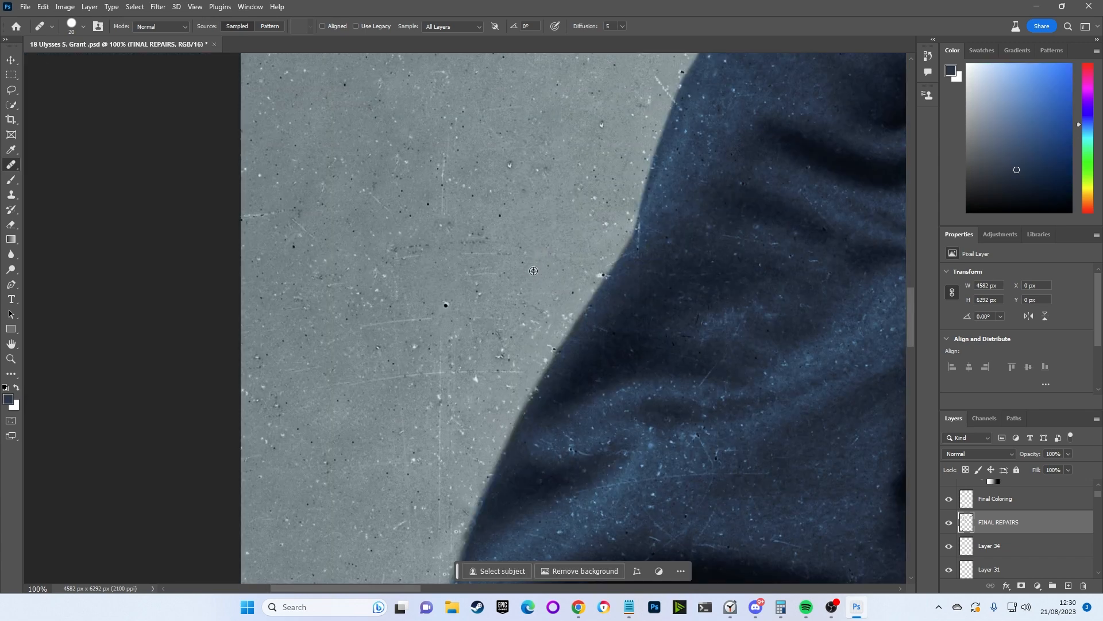
mouse_move(523, 246)
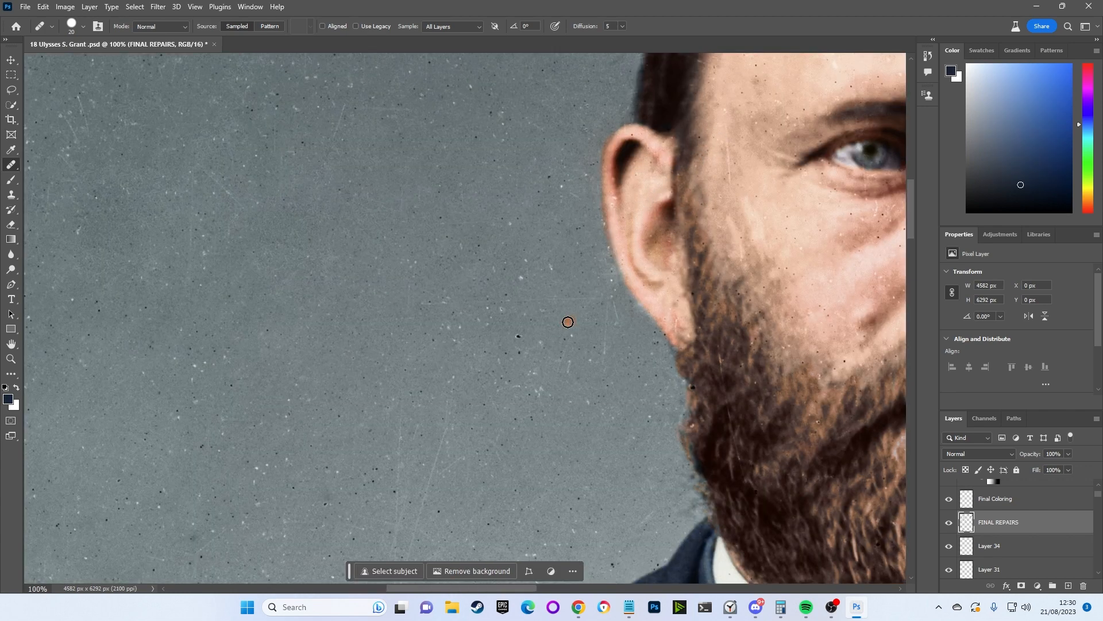
left_click(568, 324)
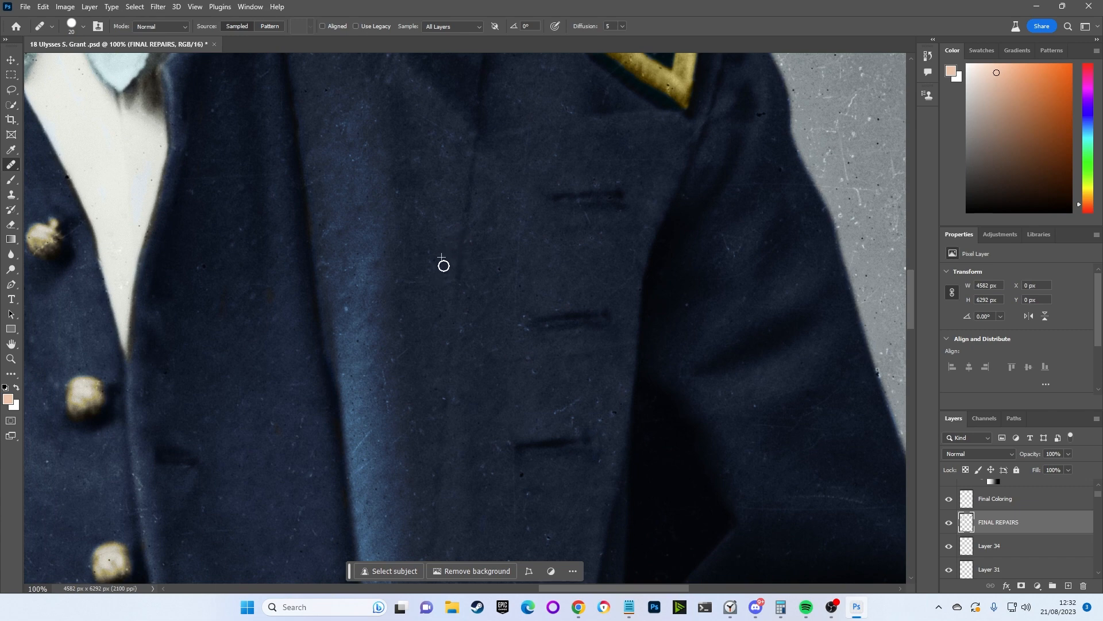
mouse_move(398, 230)
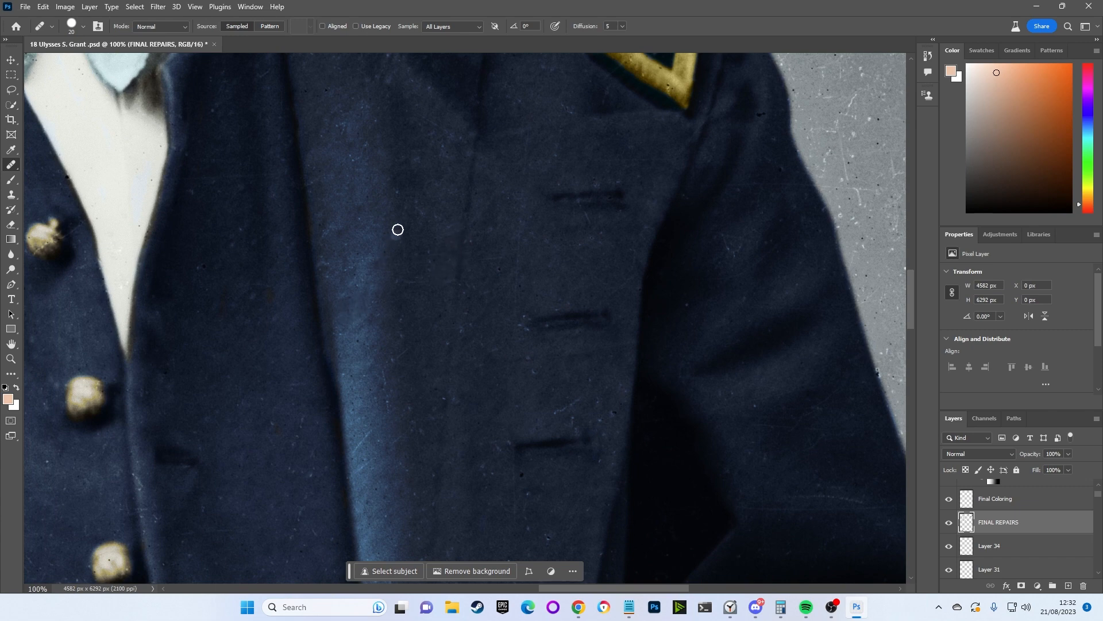
mouse_move(346, 314)
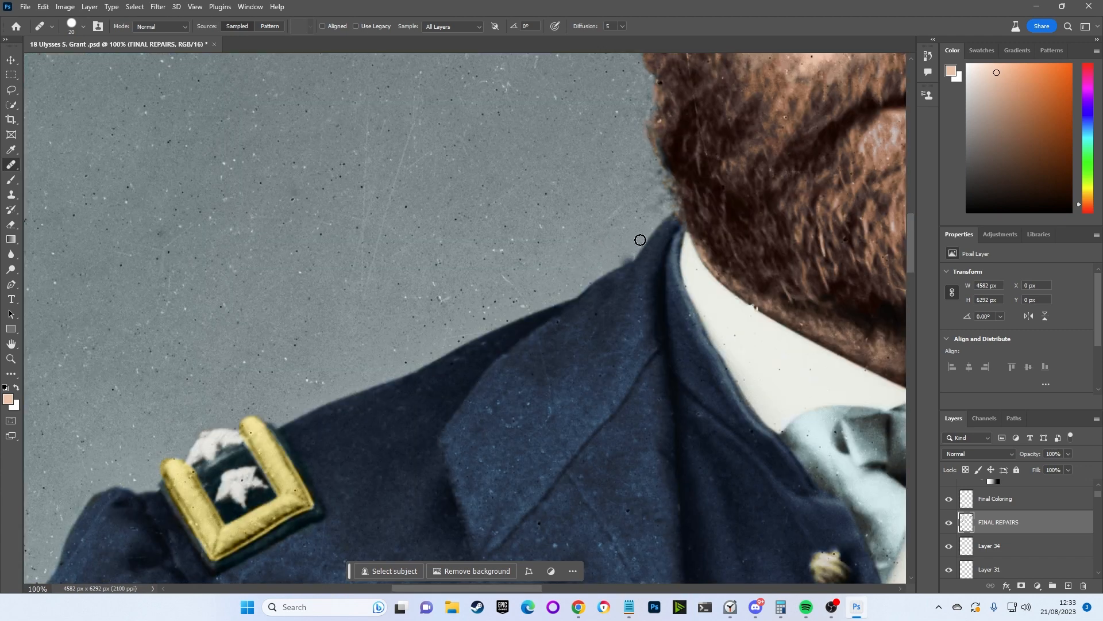
mouse_move(623, 265)
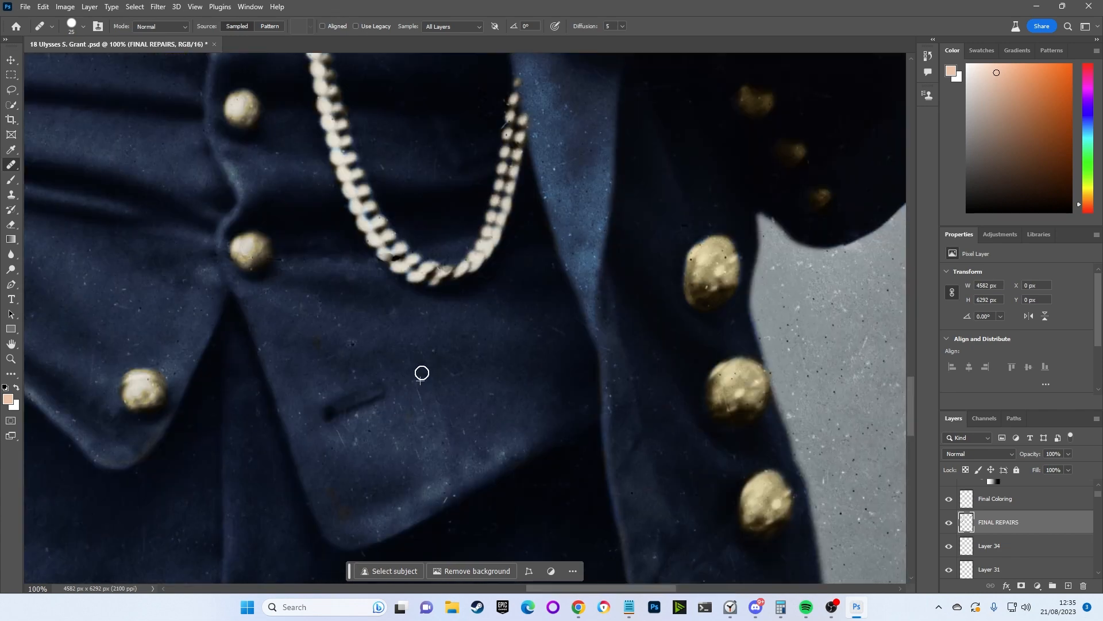
mouse_move(440, 316)
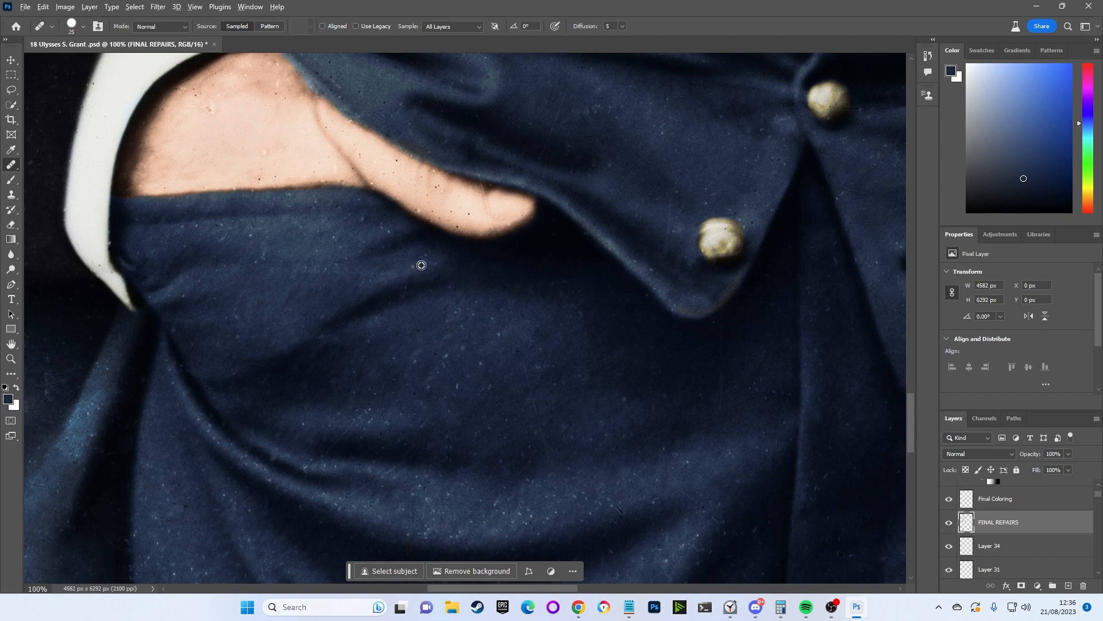
mouse_move(364, 218)
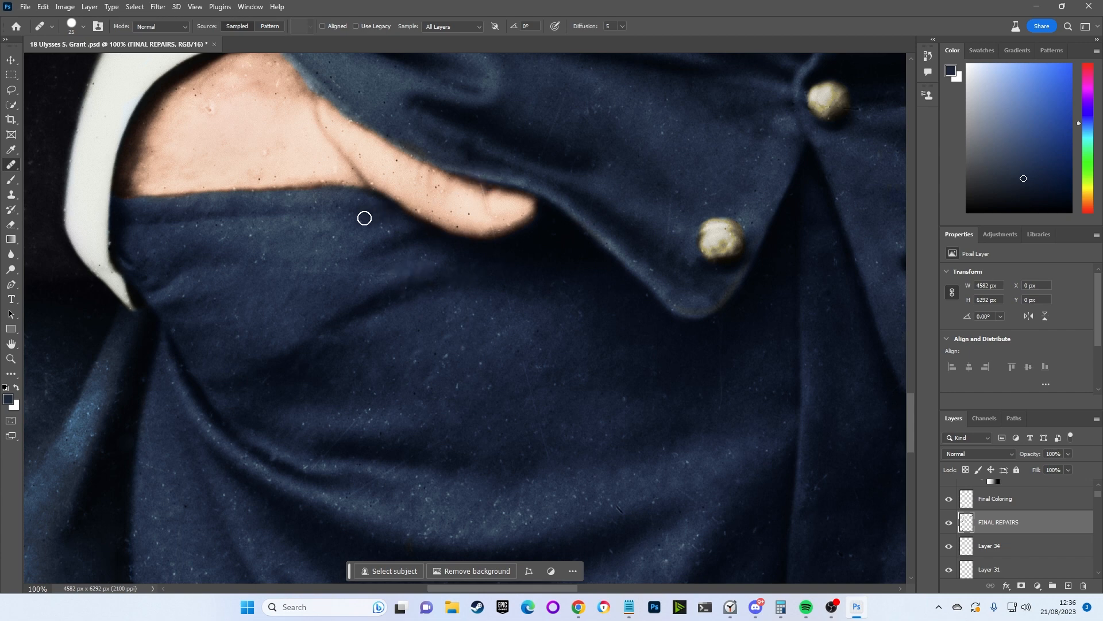
Spot-heal a speck on the jacket near the hand
left_click(440, 176)
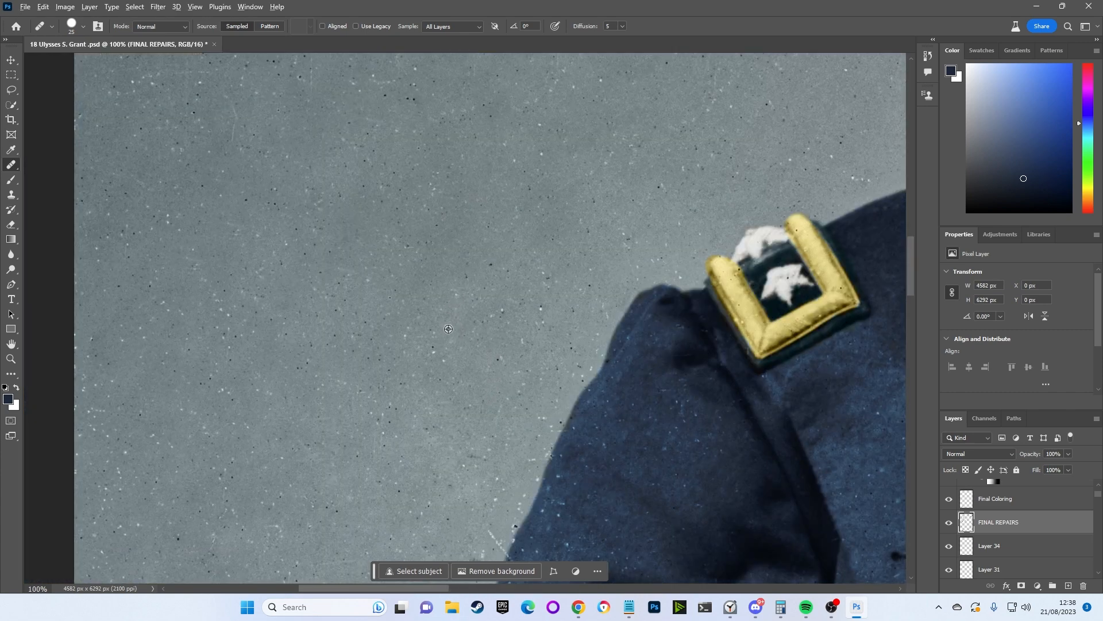
mouse_move(454, 293)
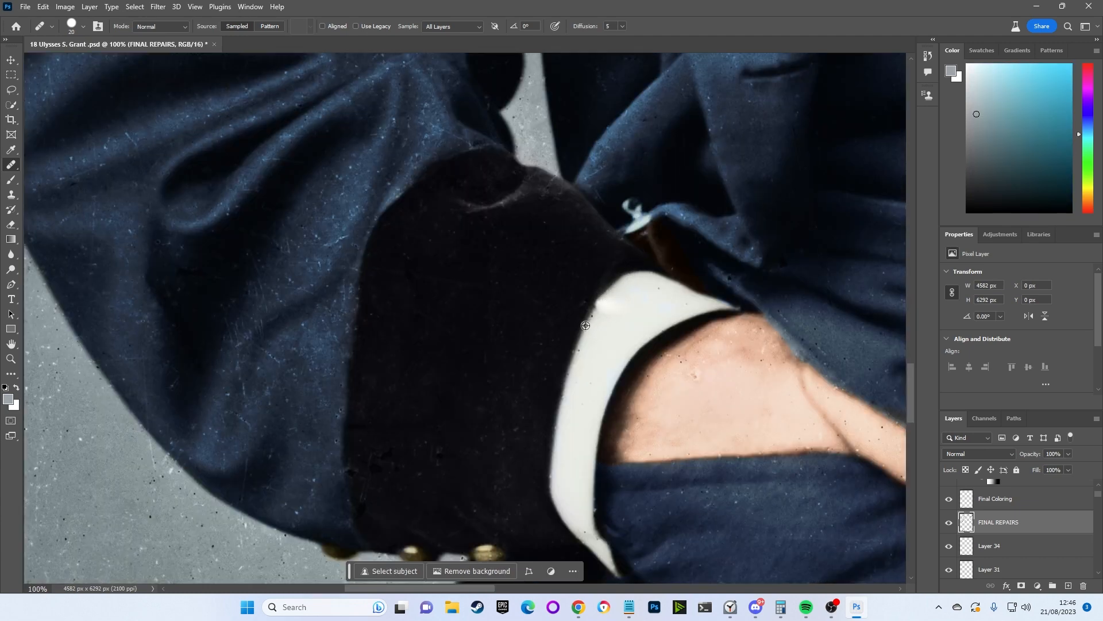
mouse_move(600, 304)
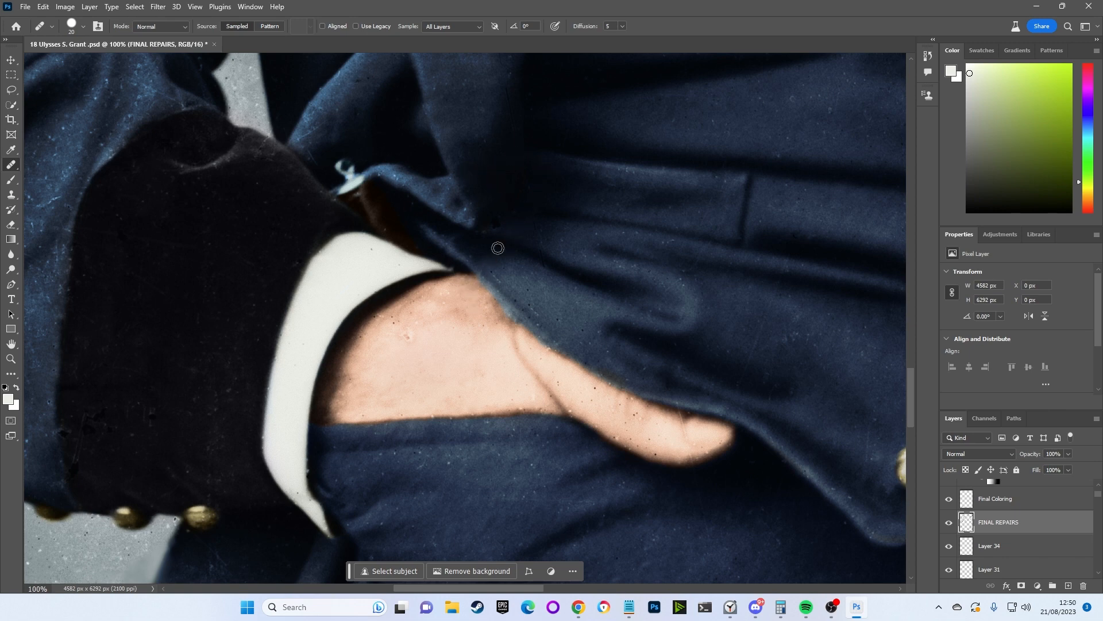
mouse_move(482, 292)
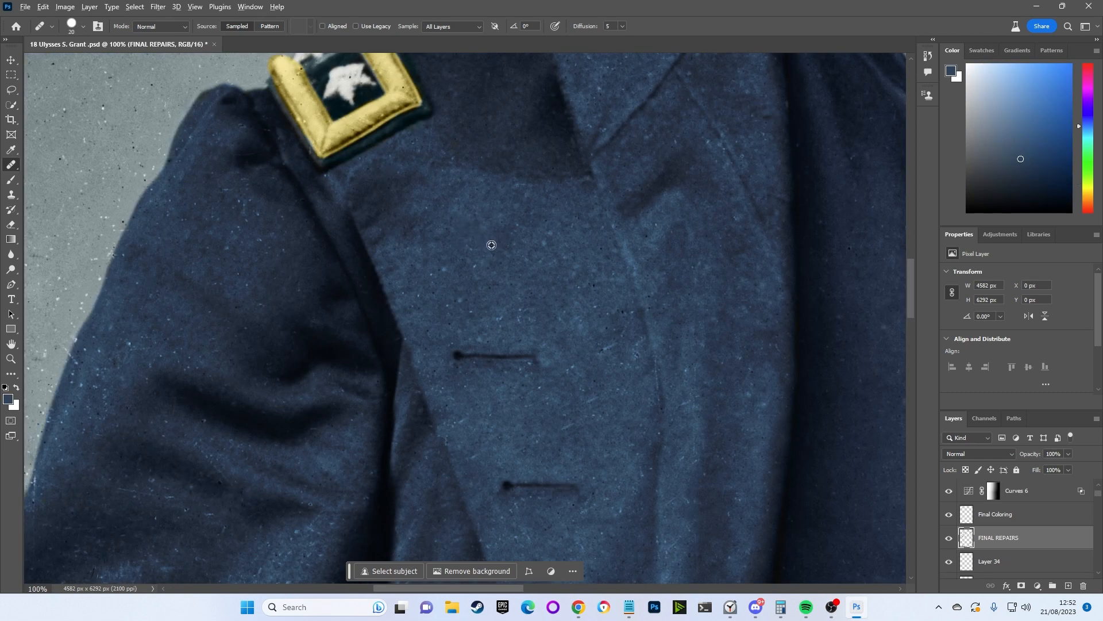
mouse_move(439, 263)
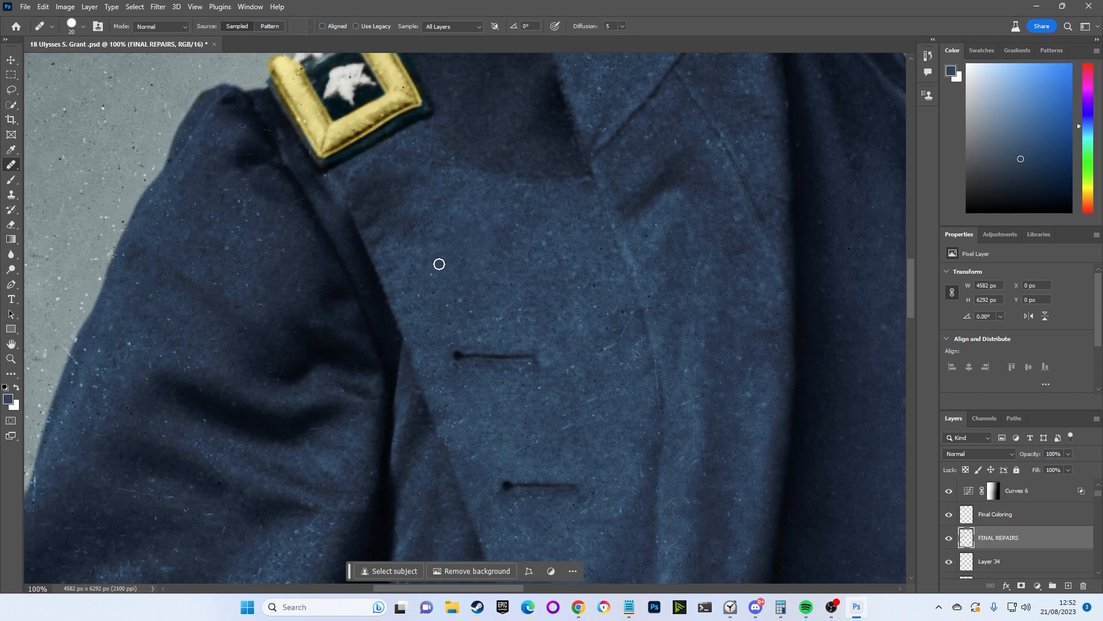
Select Final Coloring to soften the colouring along the waistcoat's lower edge
left_click(995, 513)
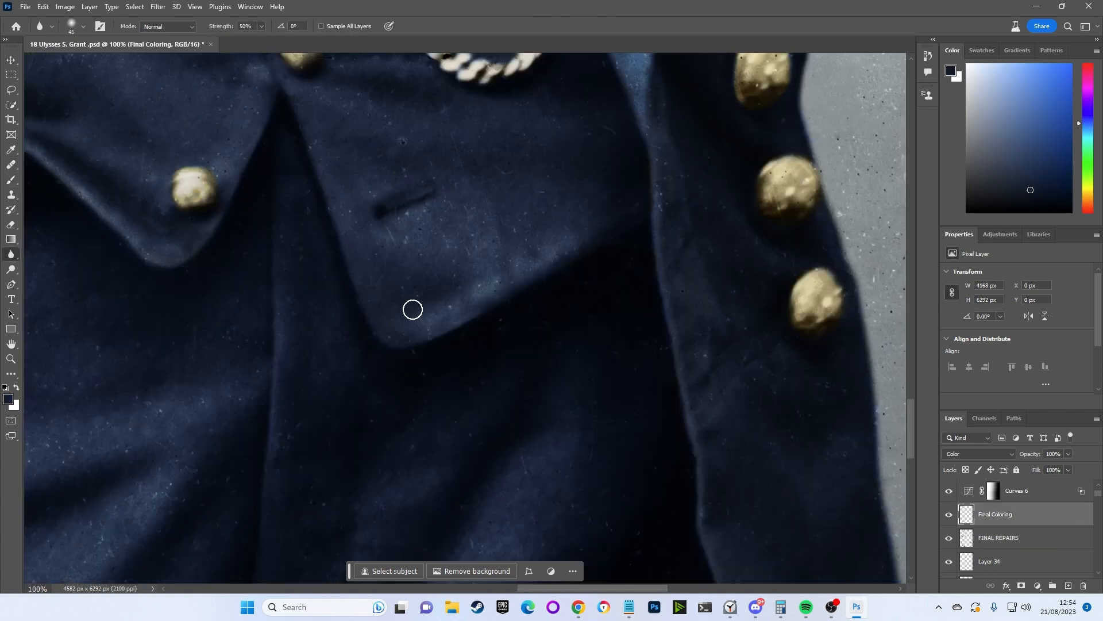
mouse_move(660, 241)
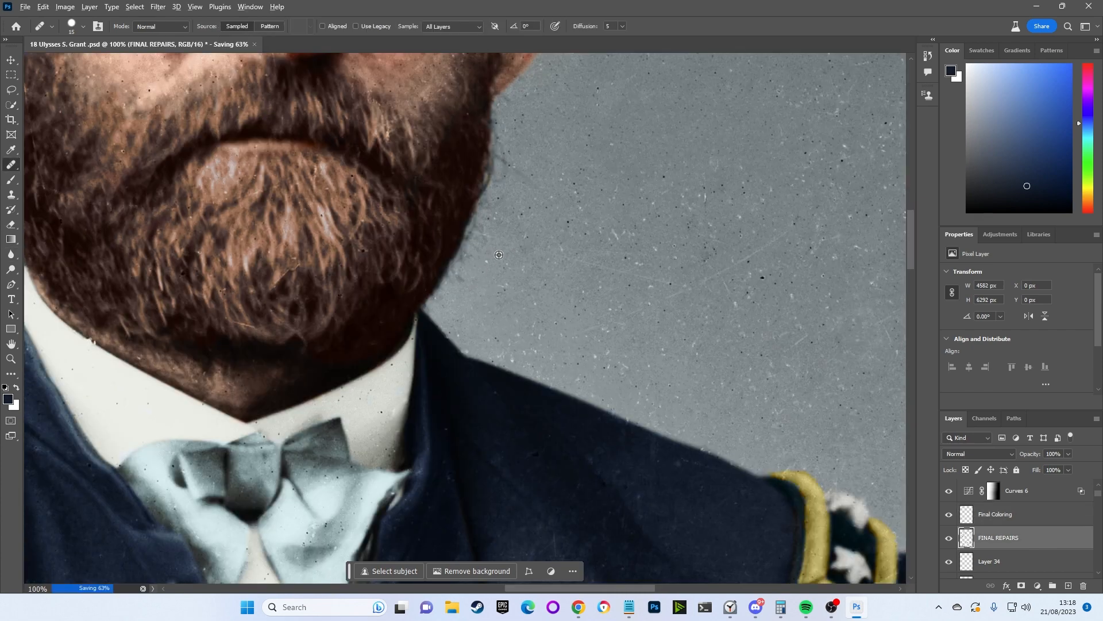
mouse_move(503, 284)
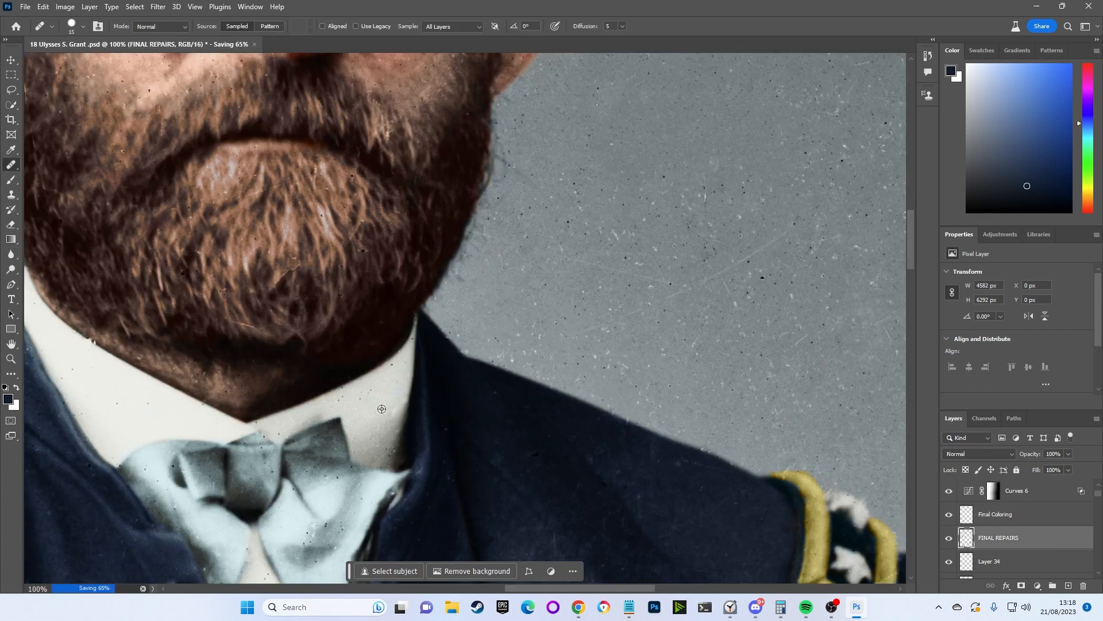
Scroll the view down to the blue coat sleeve and adjacent background
scroll("down", 3)
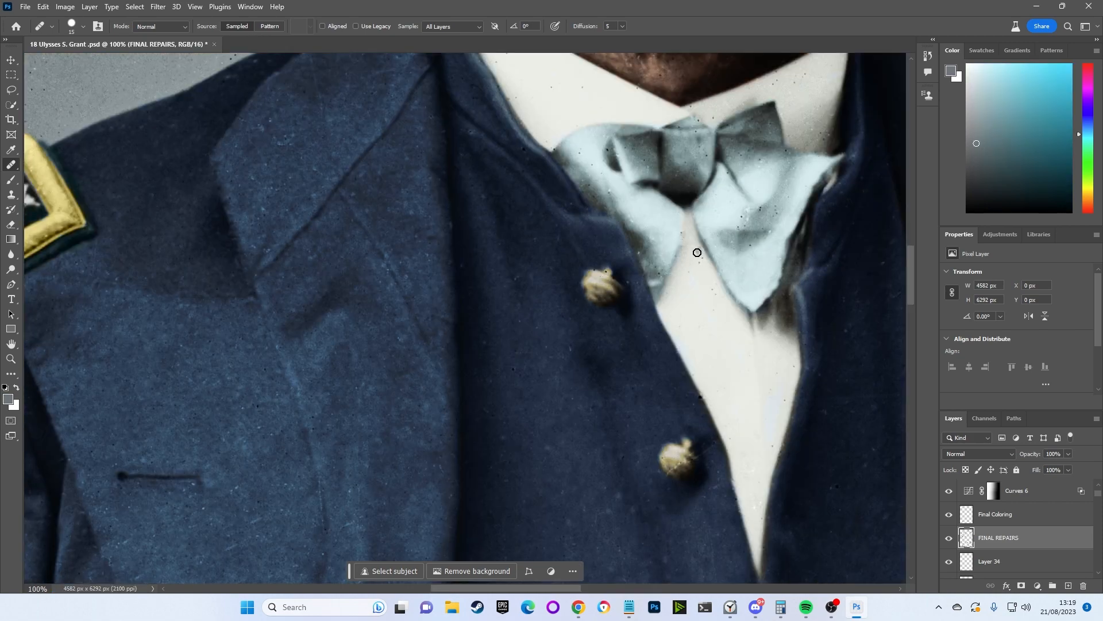
mouse_move(709, 273)
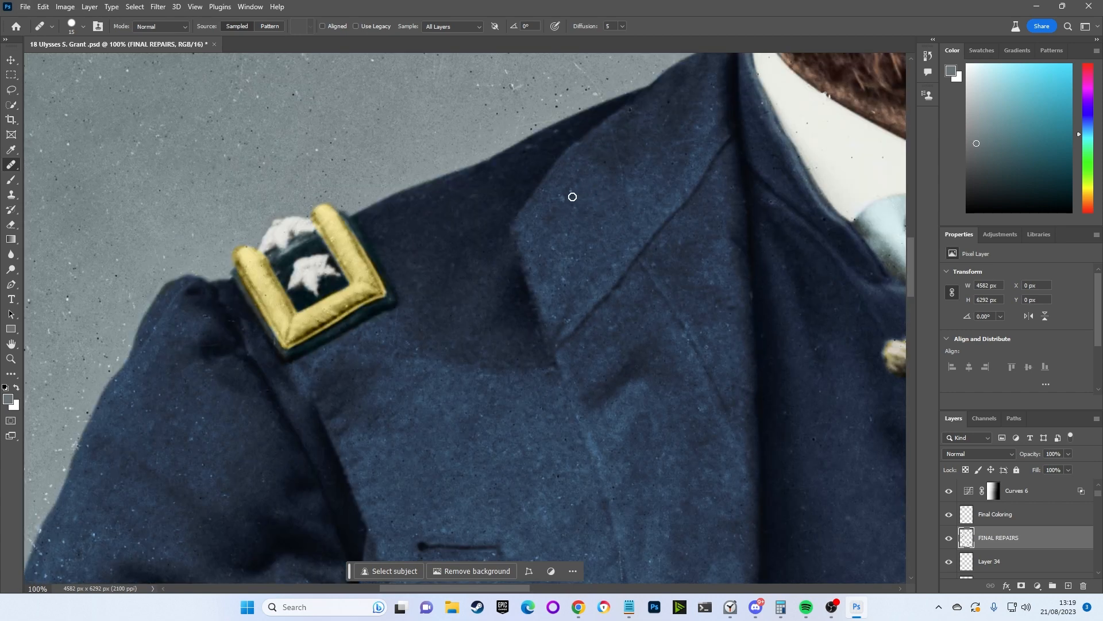
mouse_move(226, 392)
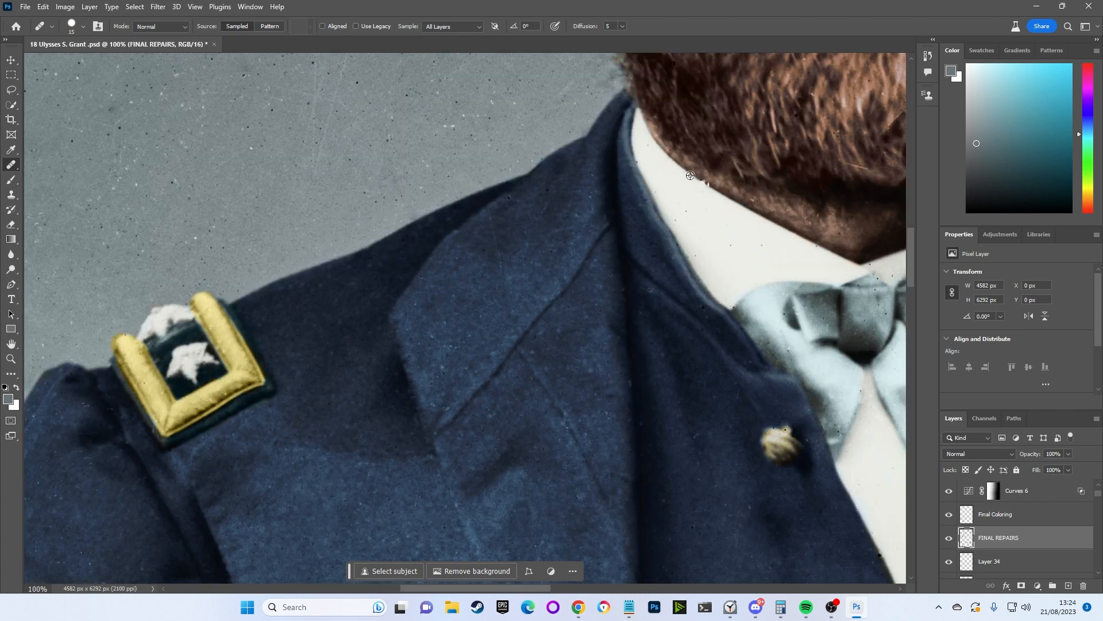
mouse_move(703, 183)
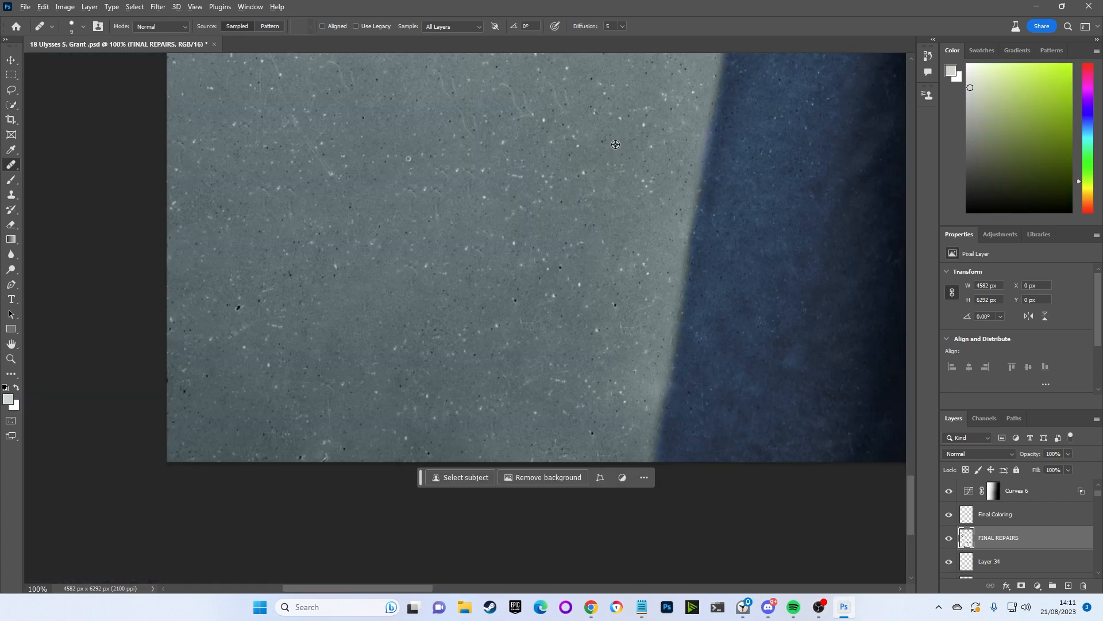
mouse_move(730, 206)
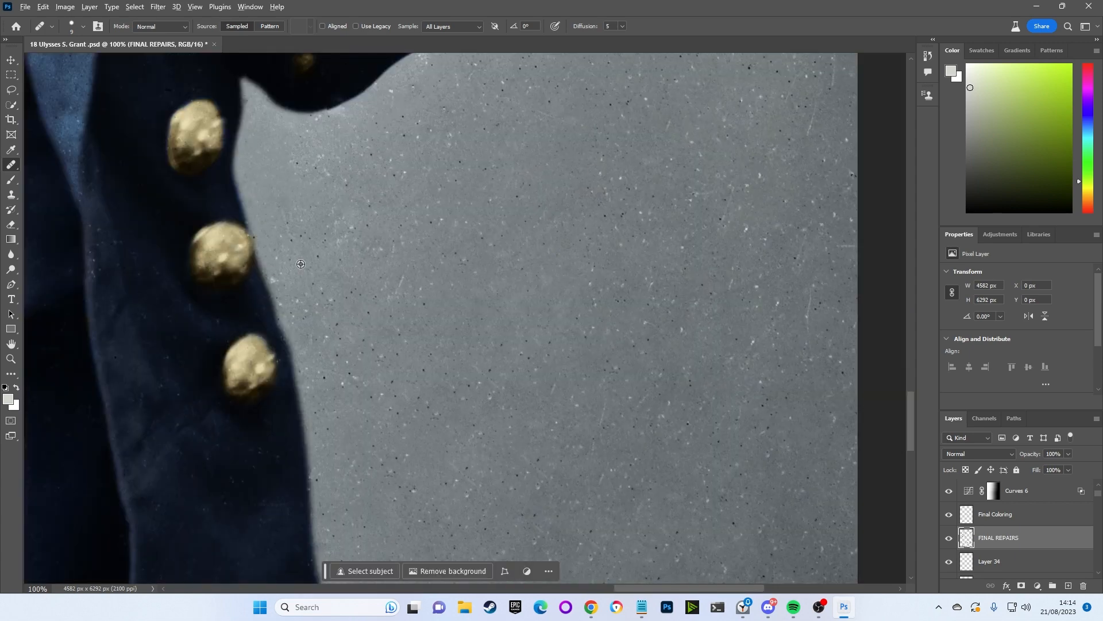
mouse_move(295, 275)
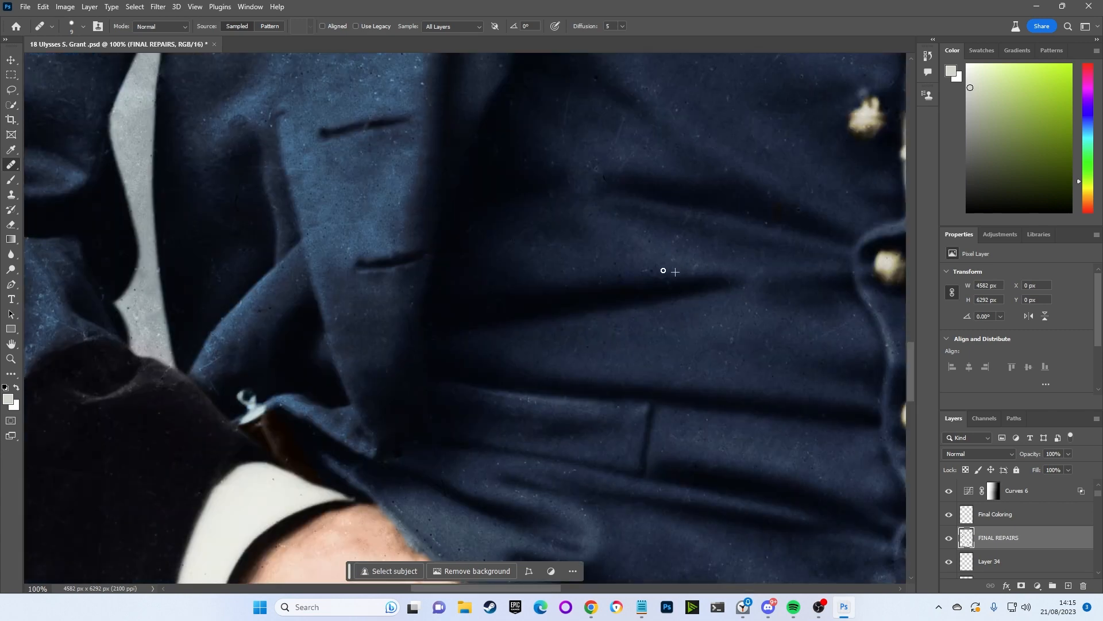
mouse_move(603, 254)
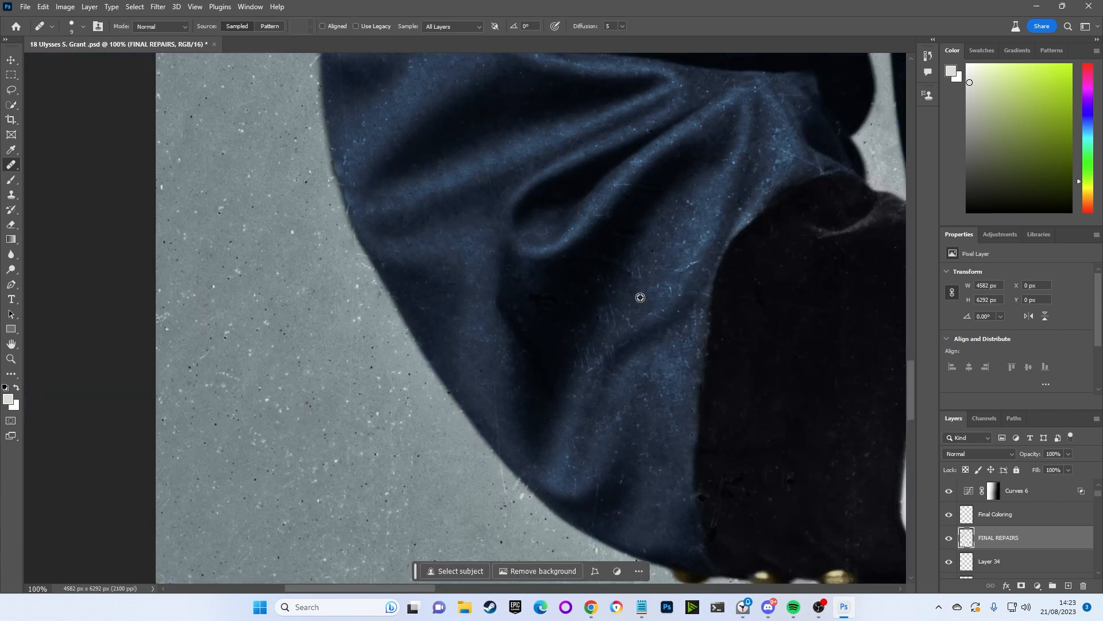
mouse_move(639, 289)
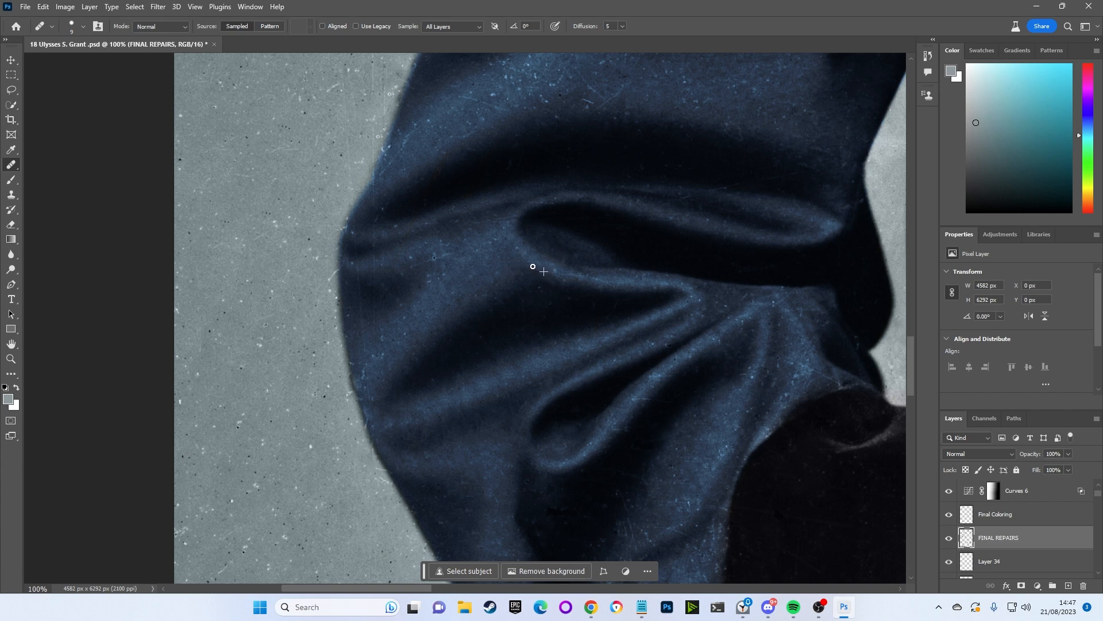
mouse_move(611, 281)
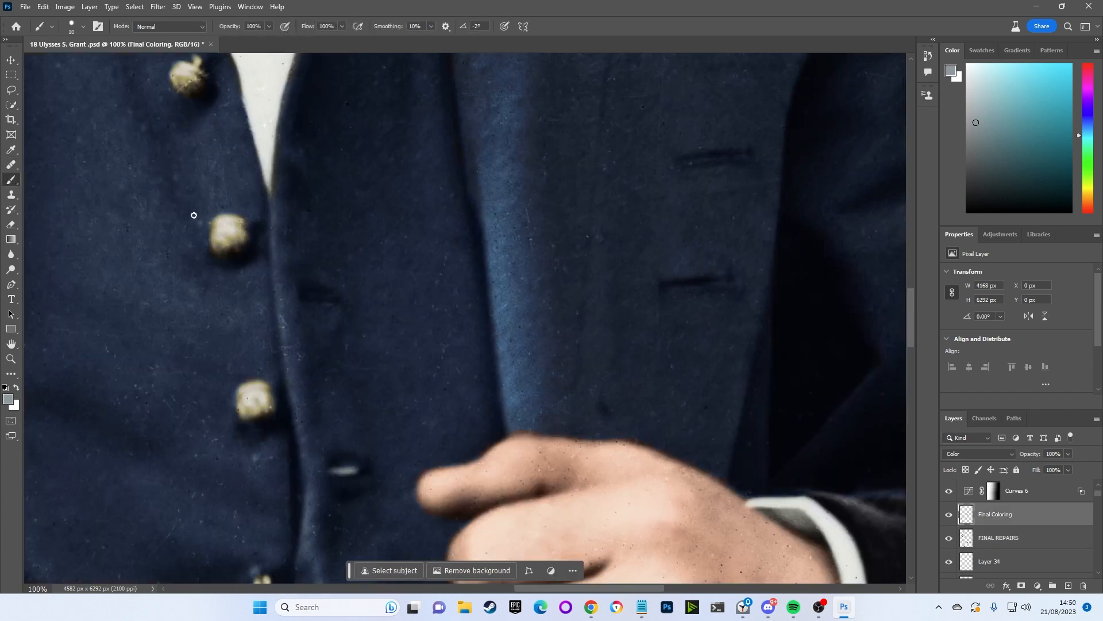
Sample the coat's blue for colour touch-ups, alternating with healing sleeve and background specks
left_click(1022, 154)
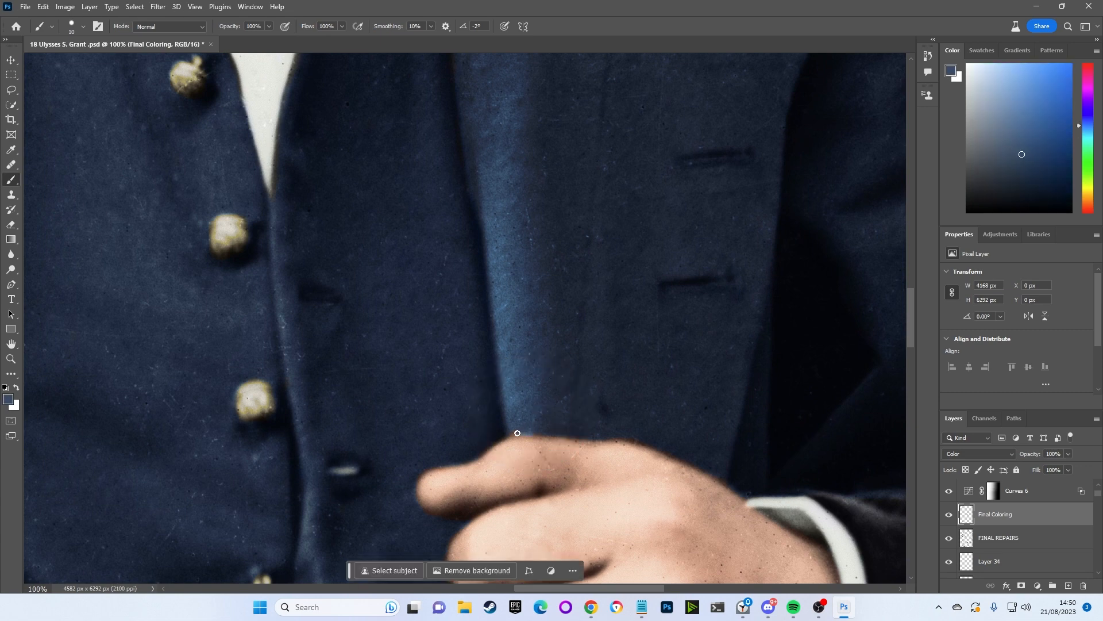
mouse_move(17, 253)
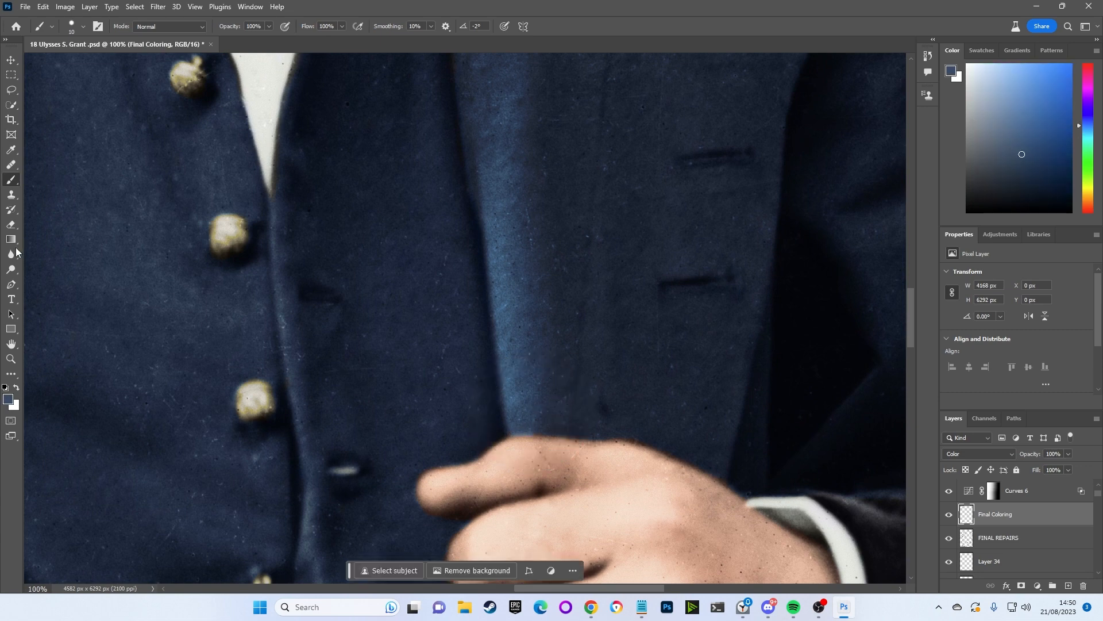
left_click(12, 253)
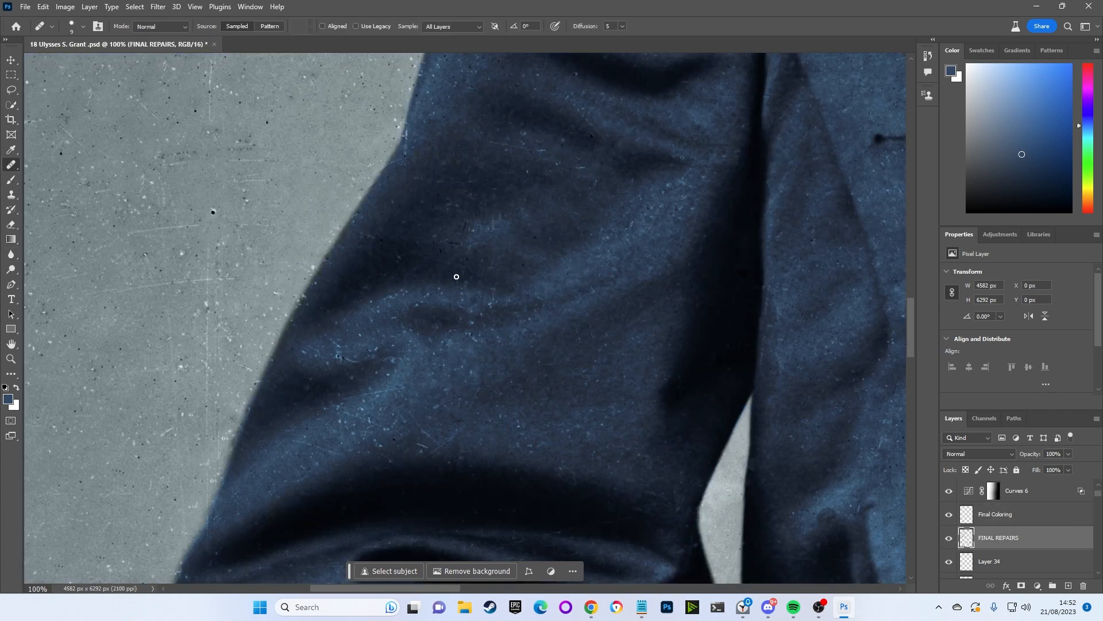
mouse_move(451, 242)
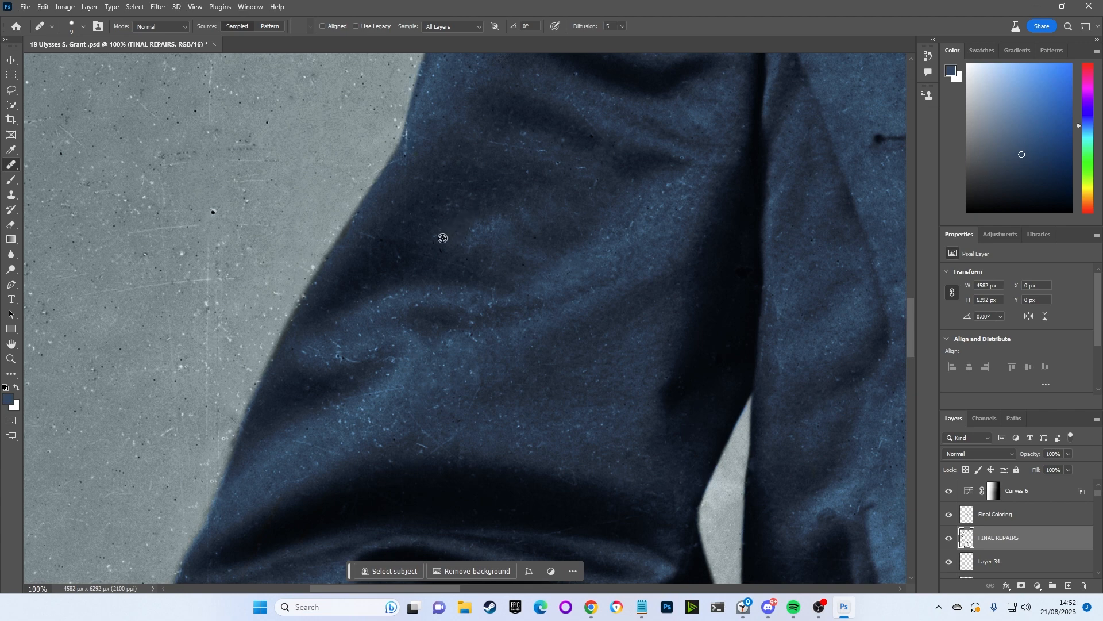
mouse_move(466, 261)
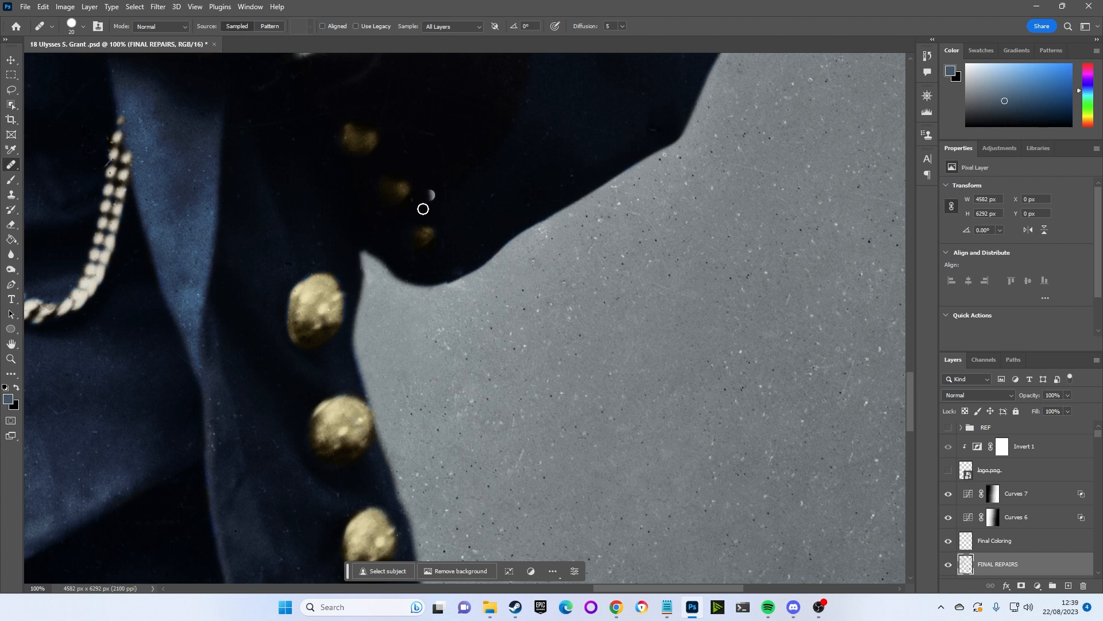
left_click(994, 540)
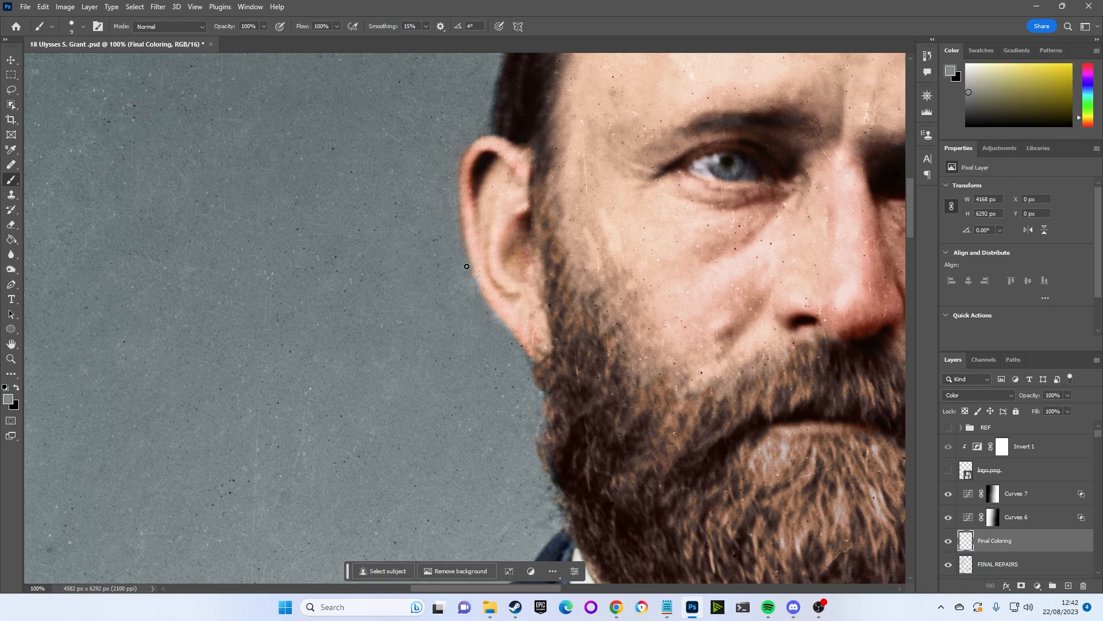
mouse_move(458, 223)
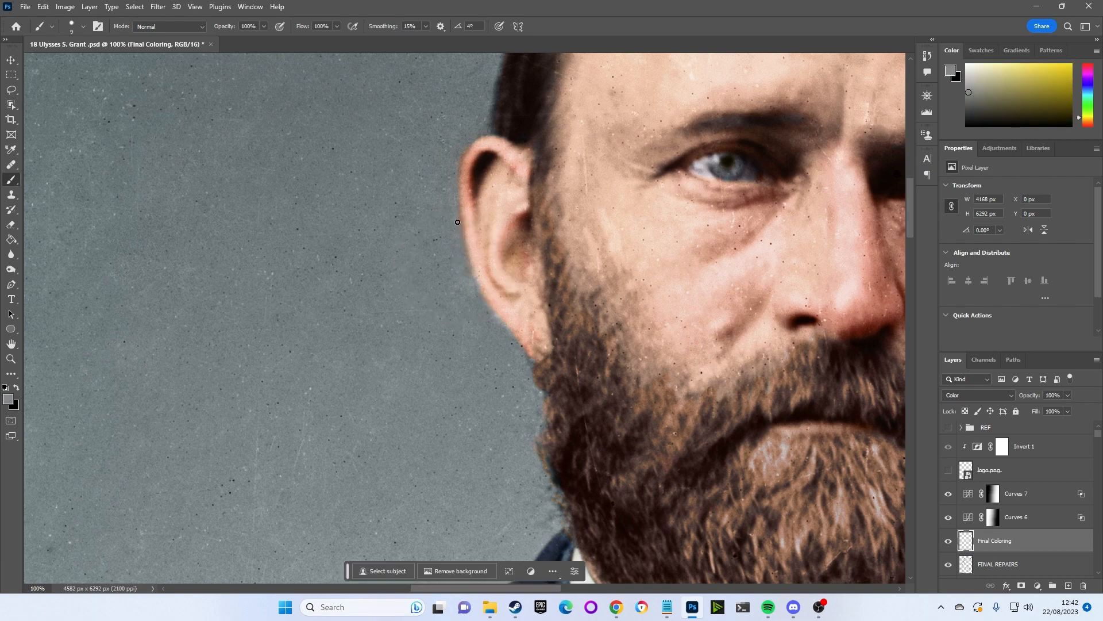
left_click(11, 254)
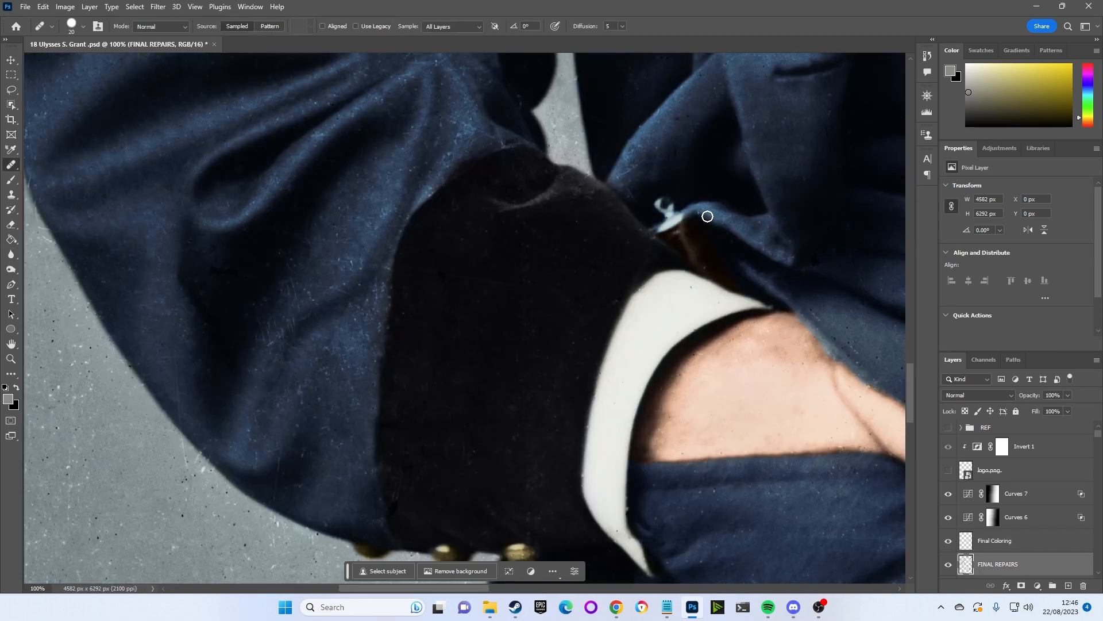
mouse_move(760, 229)
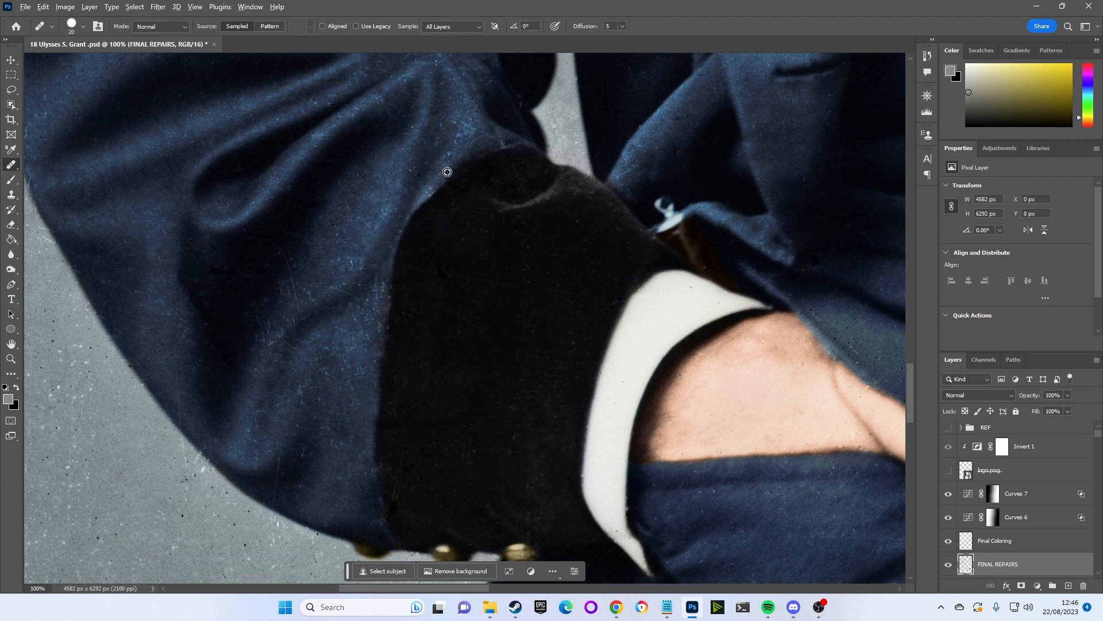
mouse_move(335, 352)
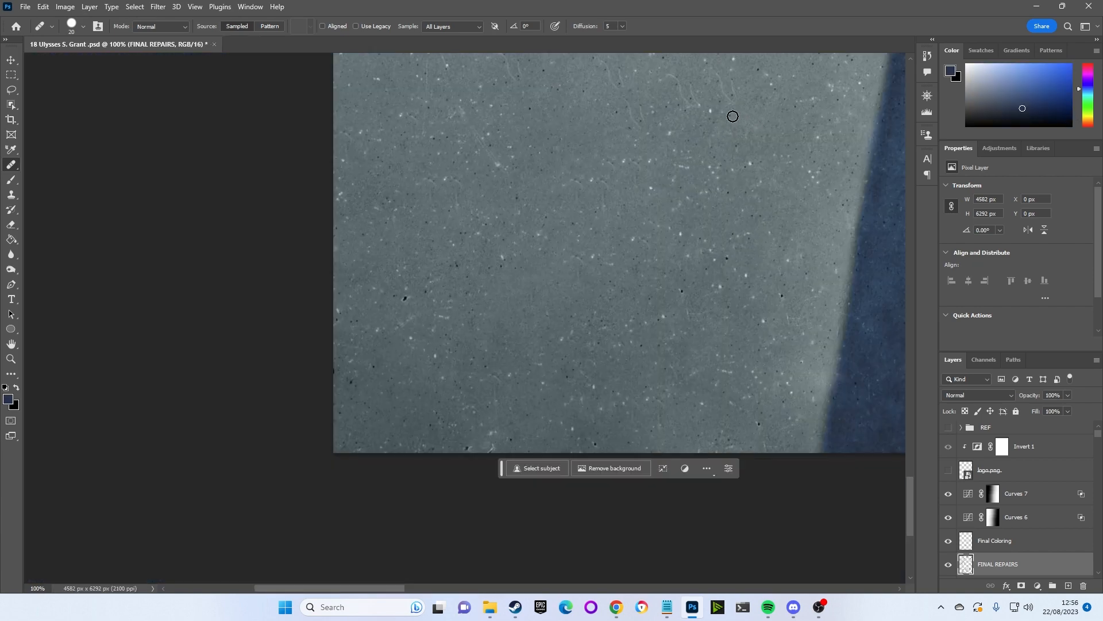
mouse_move(752, 117)
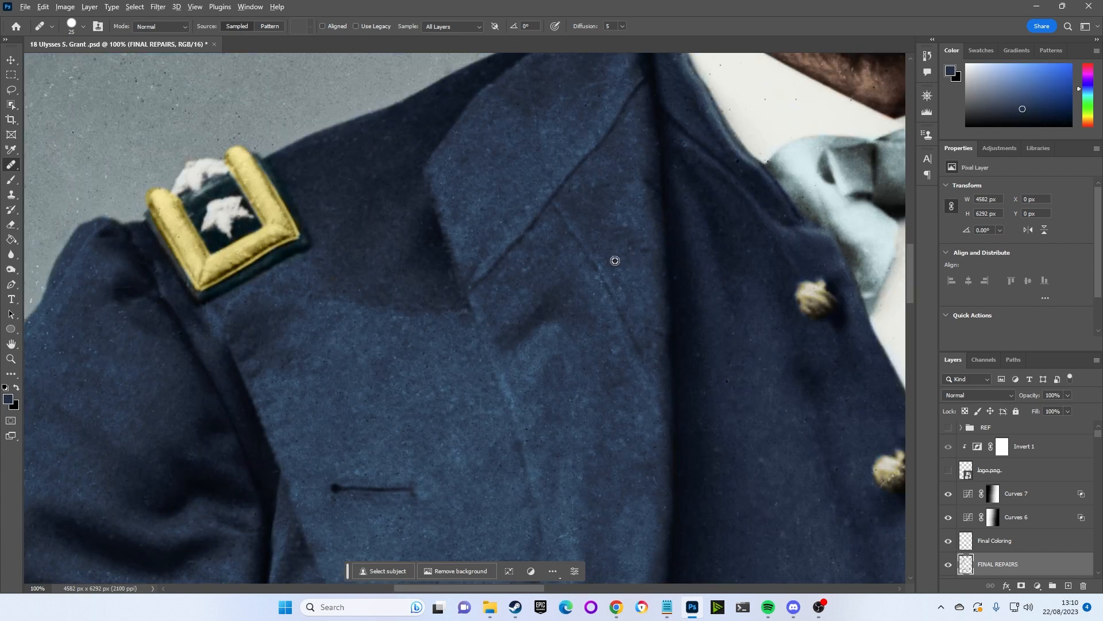
mouse_move(602, 284)
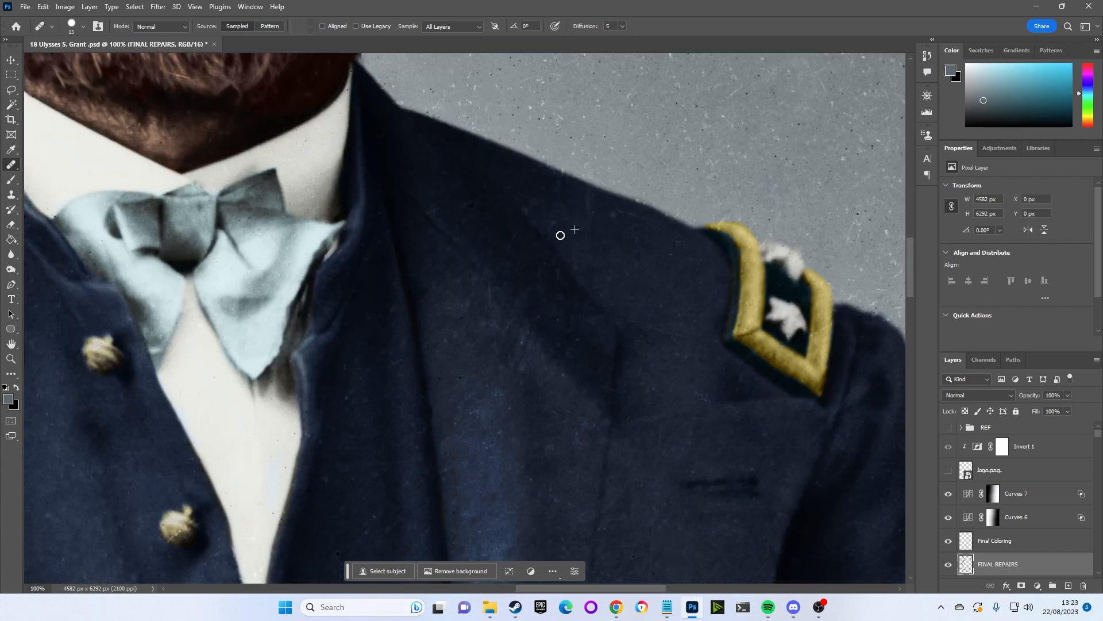
mouse_move(592, 230)
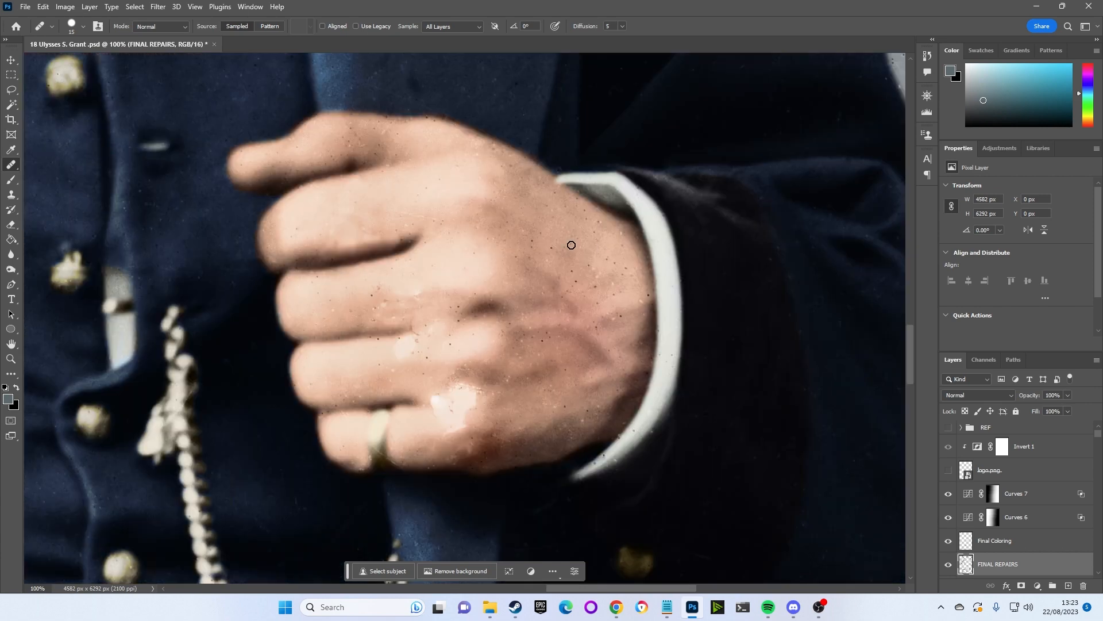
mouse_move(539, 239)
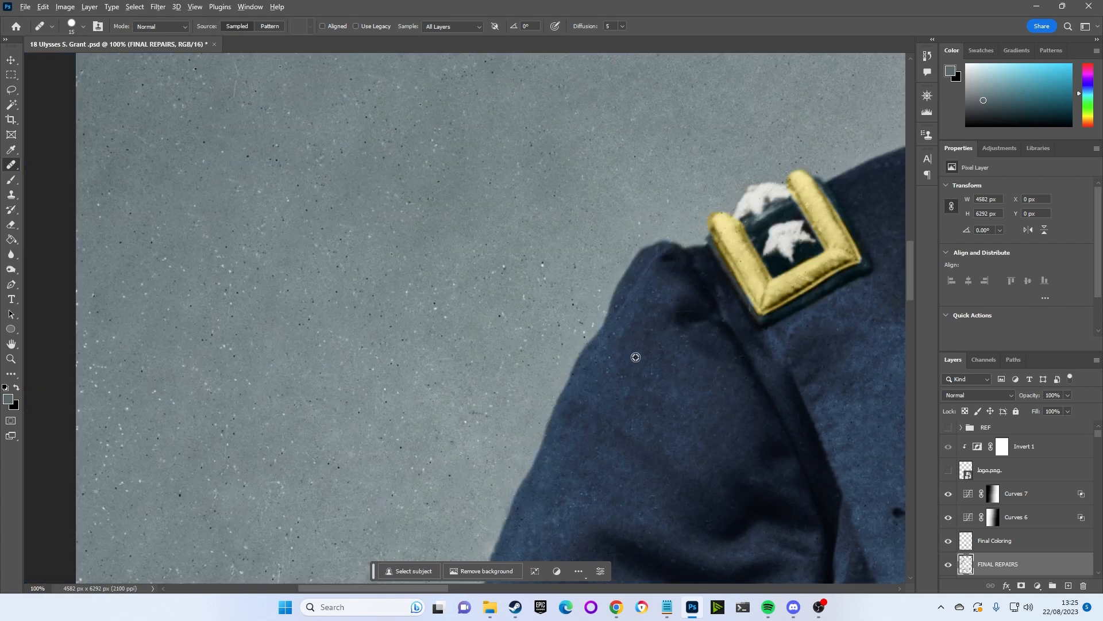
mouse_move(609, 368)
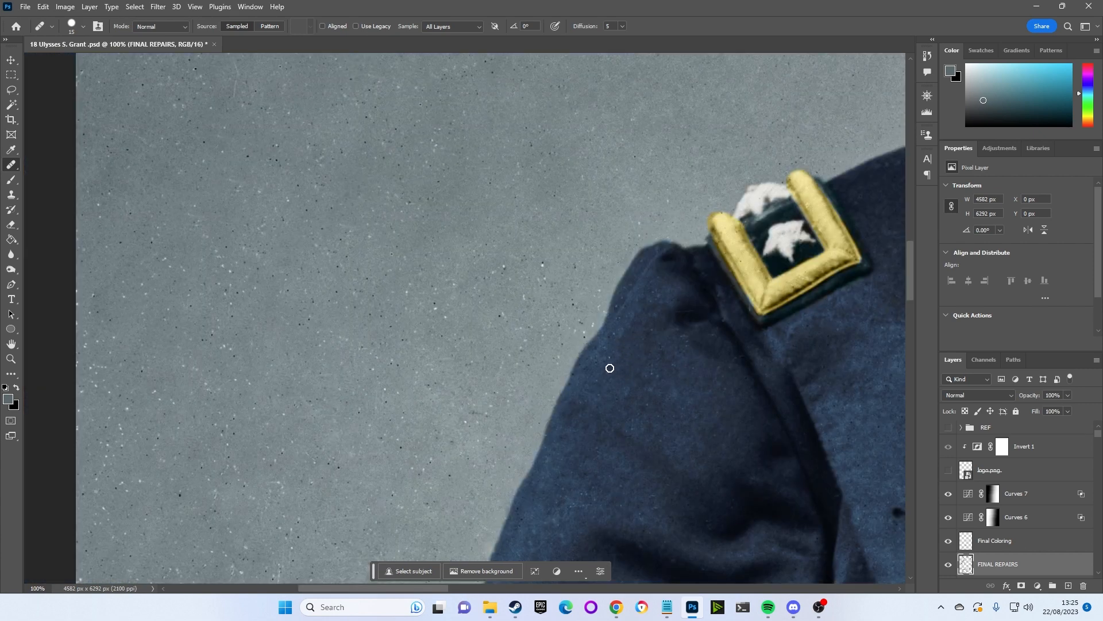
mouse_move(602, 346)
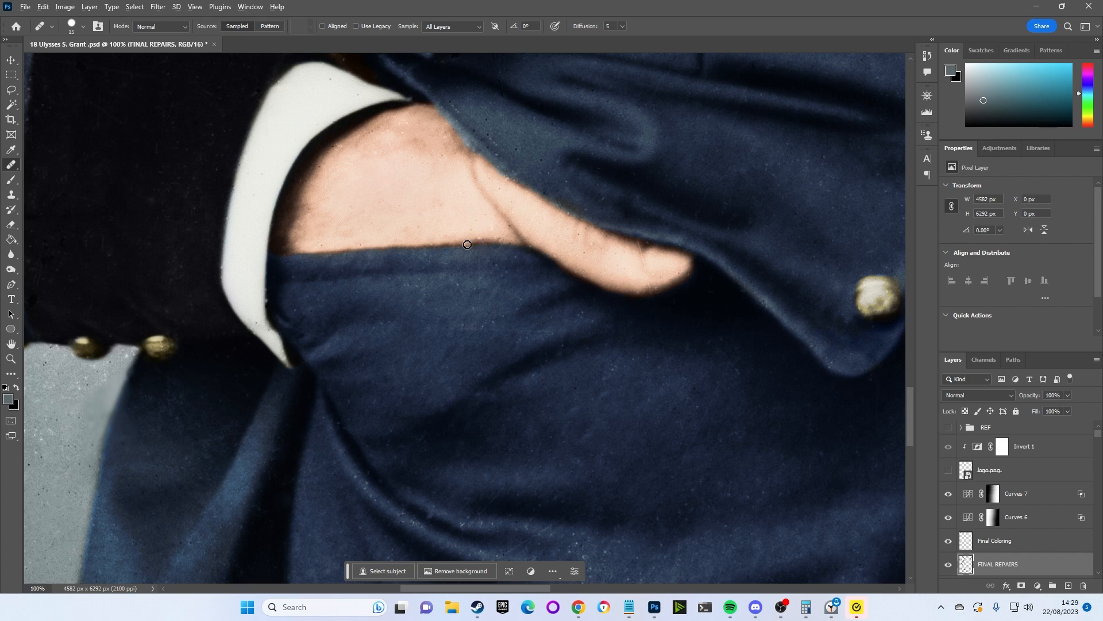
mouse_move(479, 238)
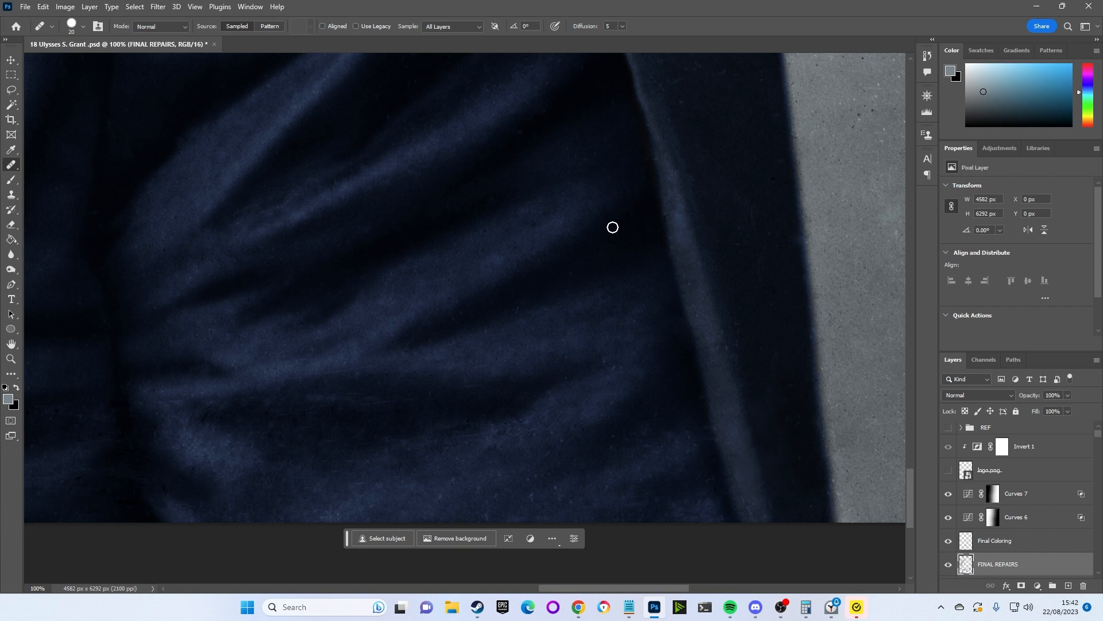
mouse_move(620, 359)
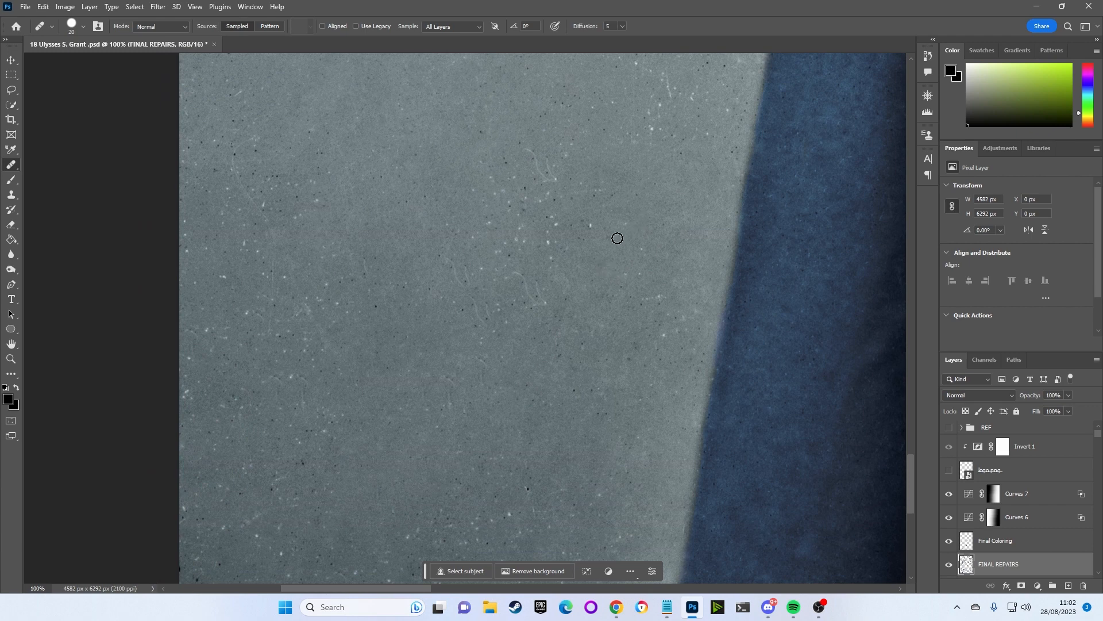
mouse_move(658, 203)
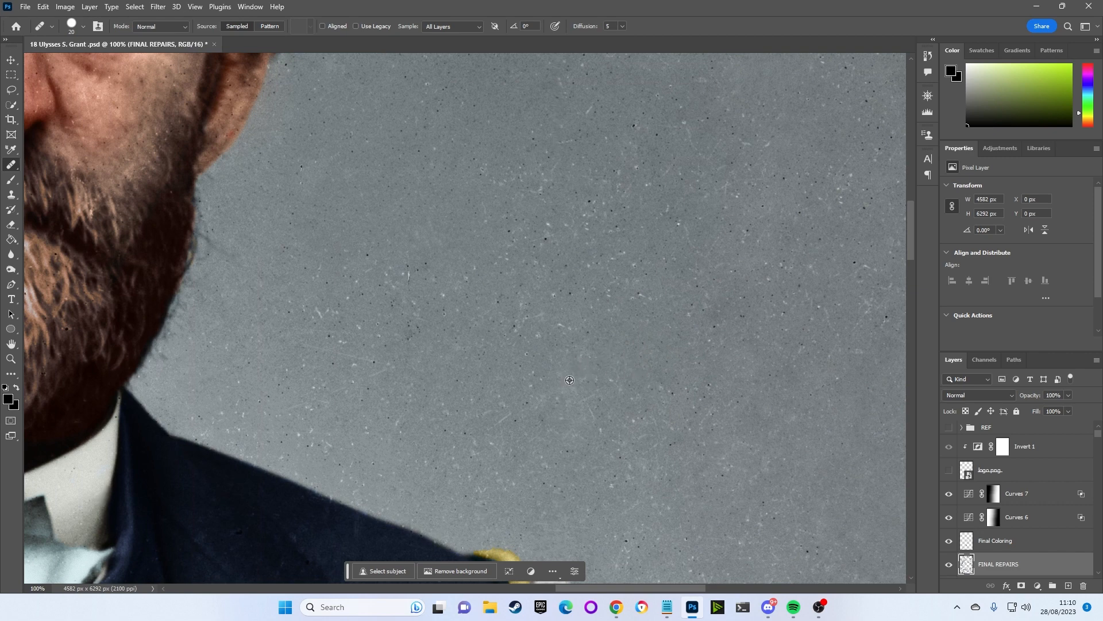
mouse_move(589, 355)
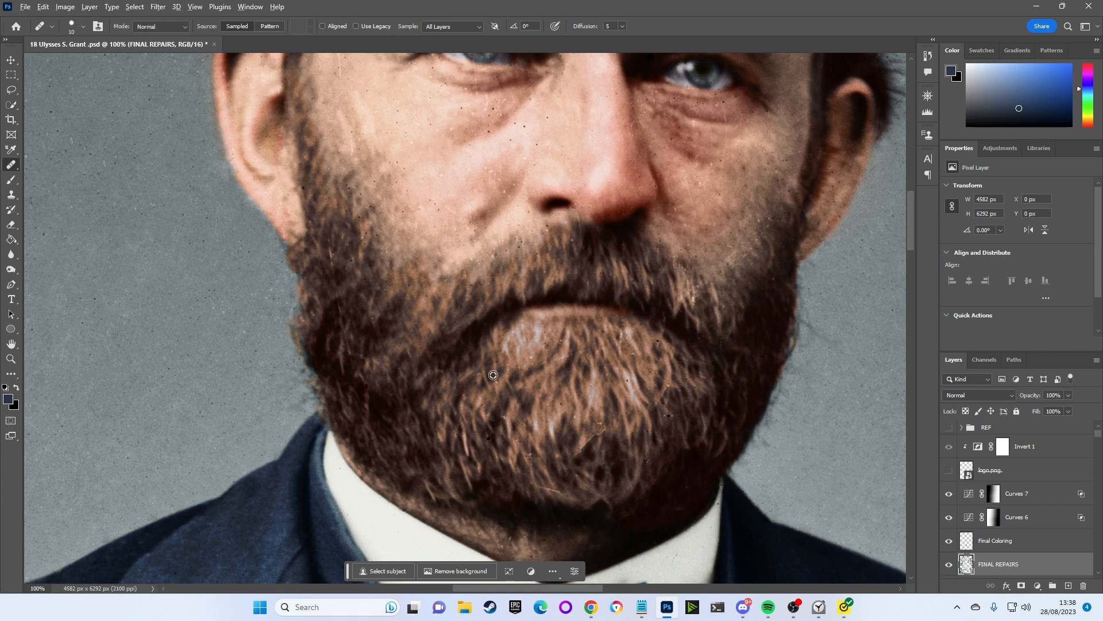
Save the restored portrait with File > Save
scroll("down", 3)
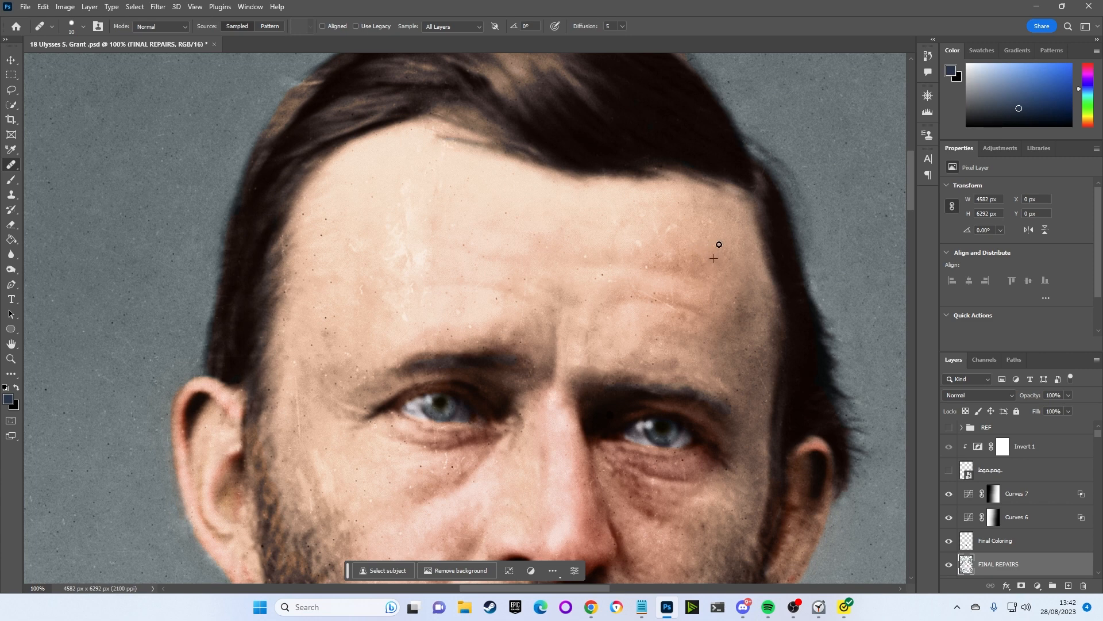
mouse_move(720, 246)
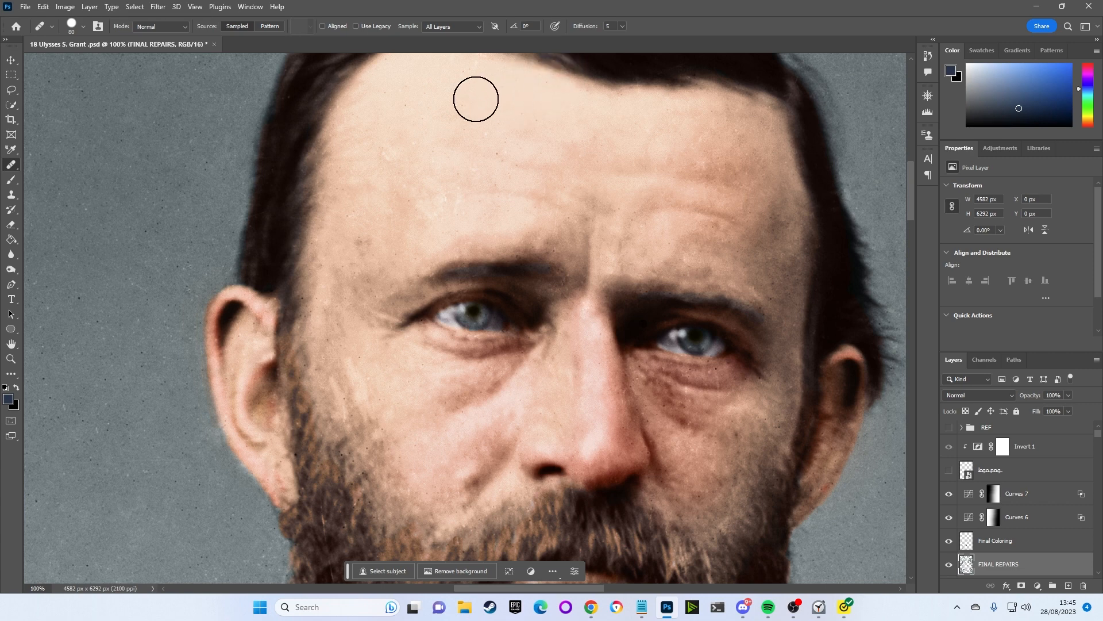
mouse_move(445, 200)
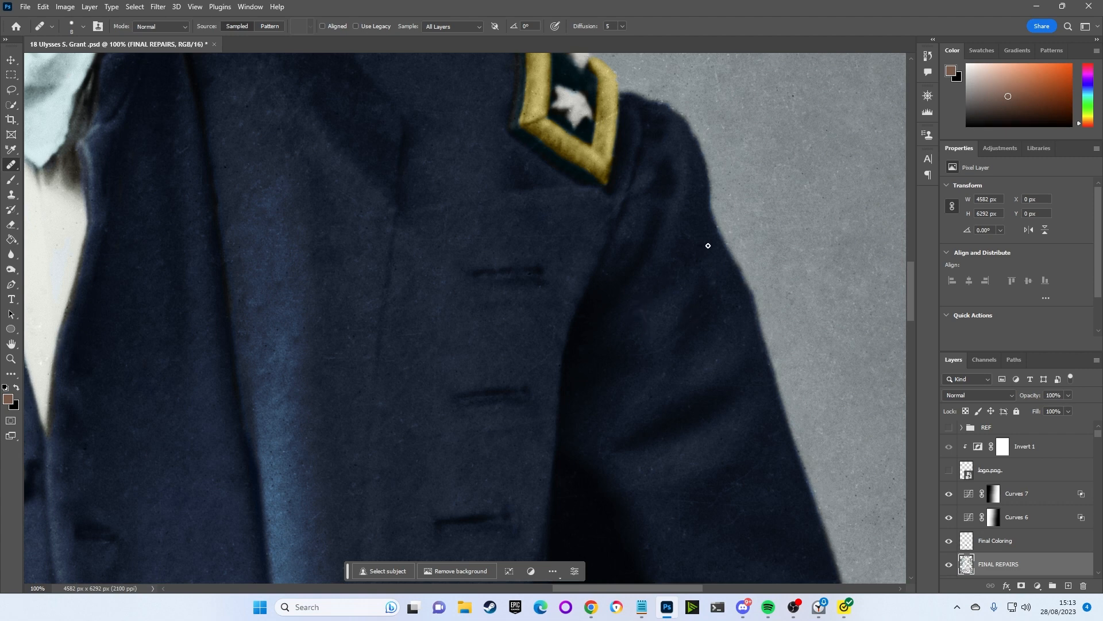
mouse_move(710, 446)
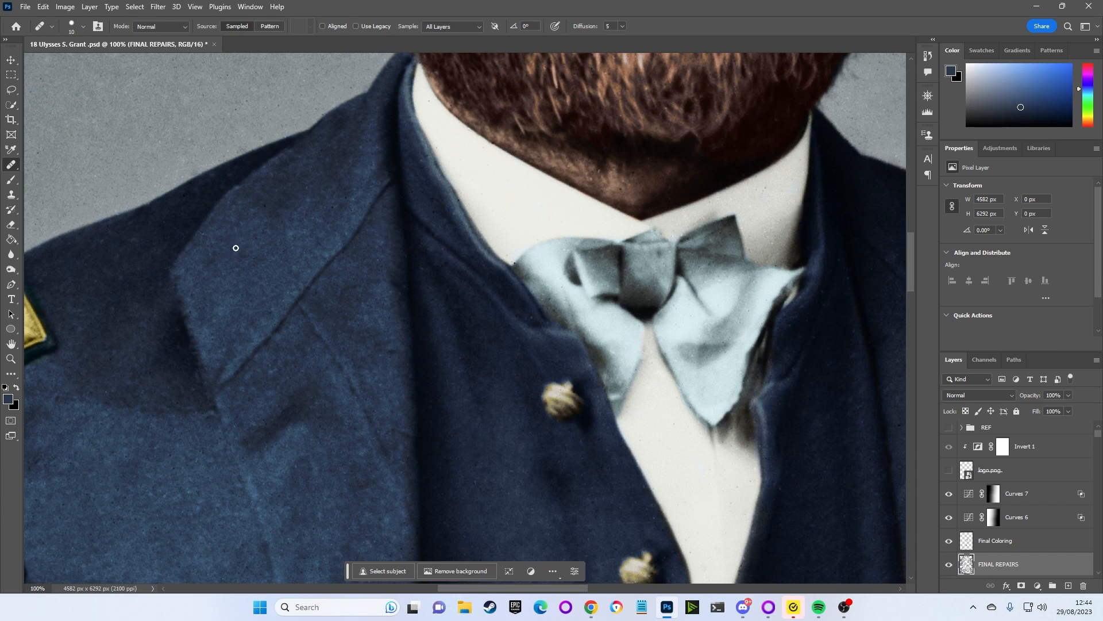
mouse_move(238, 181)
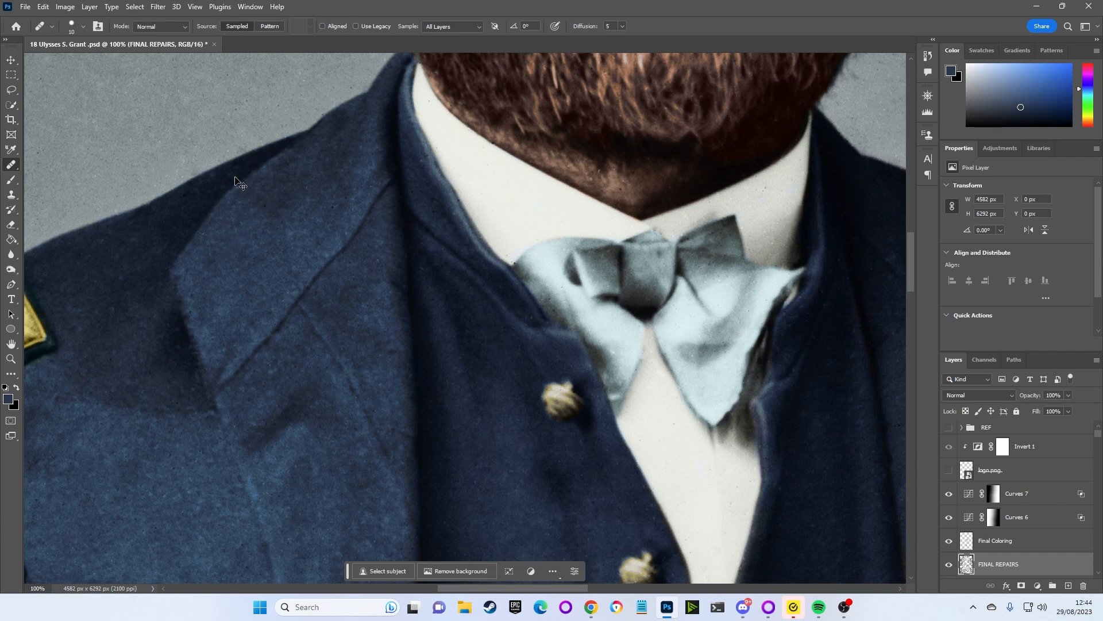
left_click(25, 6)
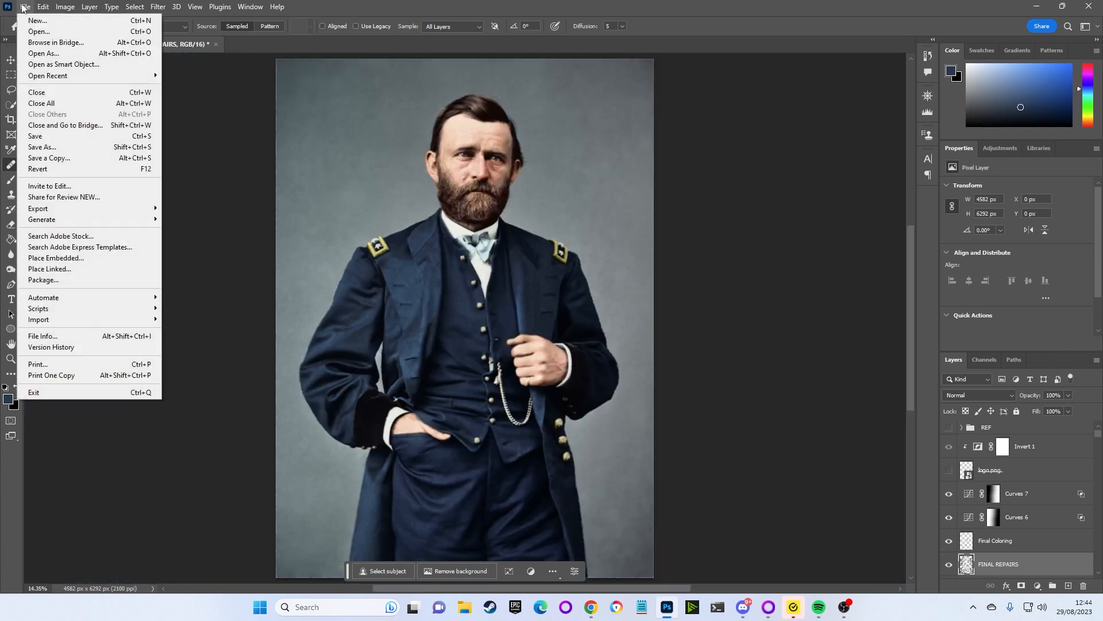
left_click(35, 136)
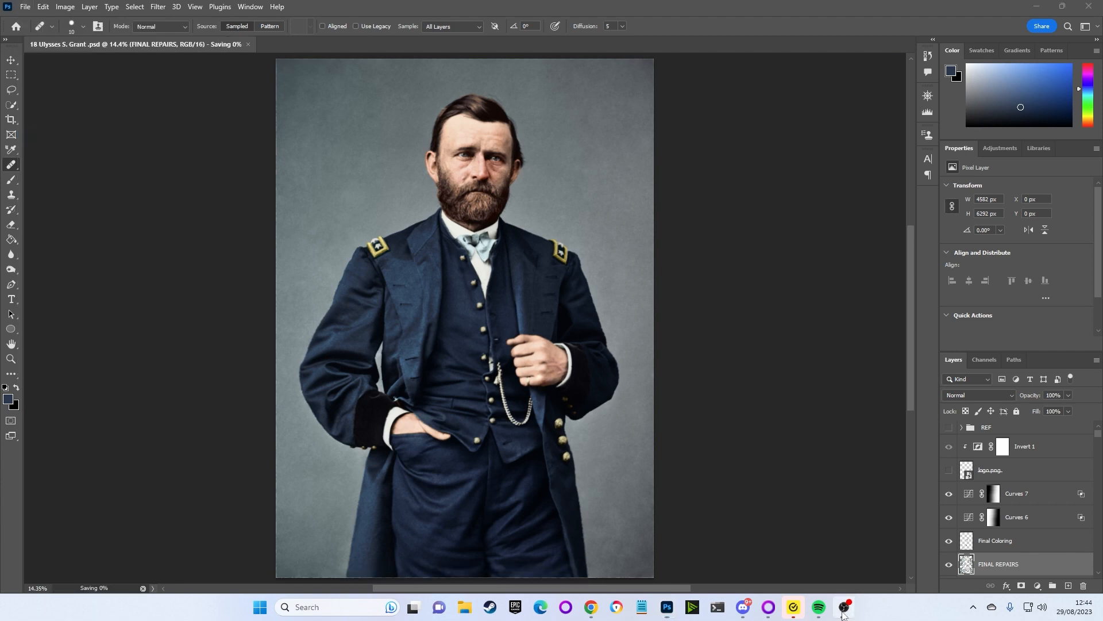